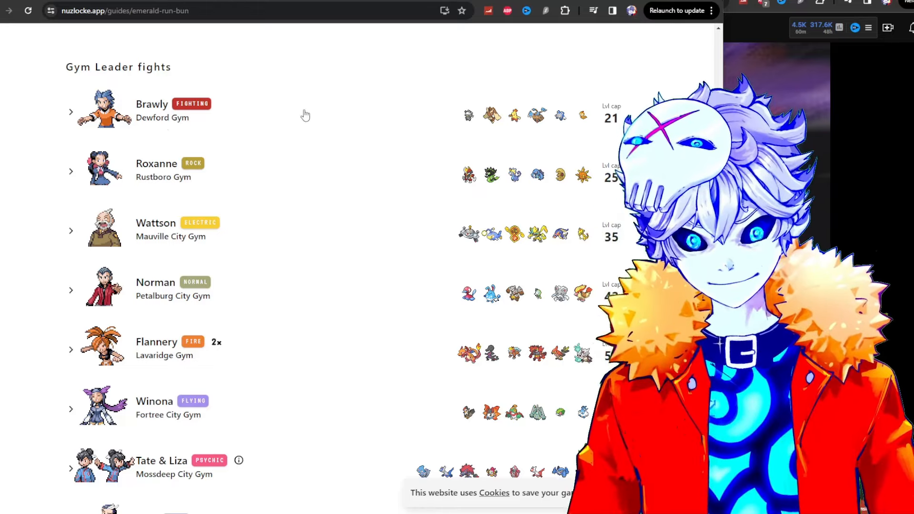
mouse_move(152, 132)
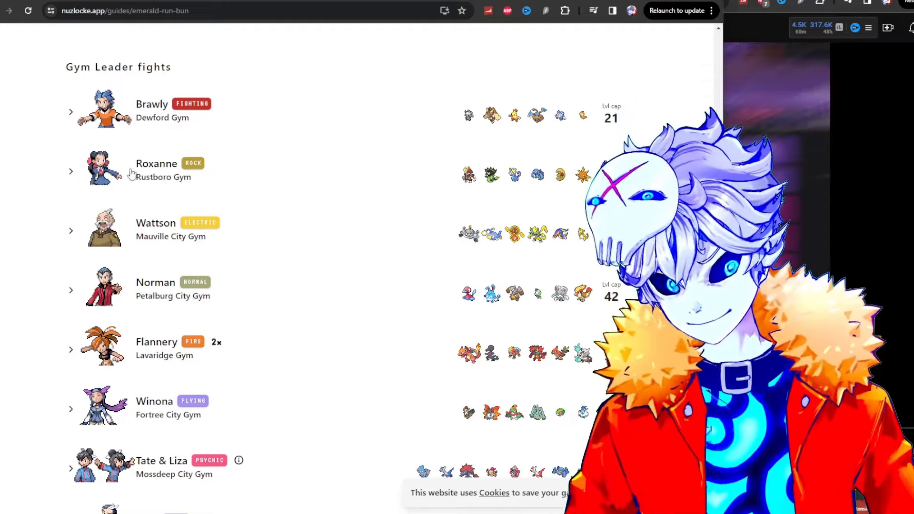
Expand Brawly's Dewford Gym fight and scroll through his team cards down to Poliwhirl and Scraggy.
click(70, 111)
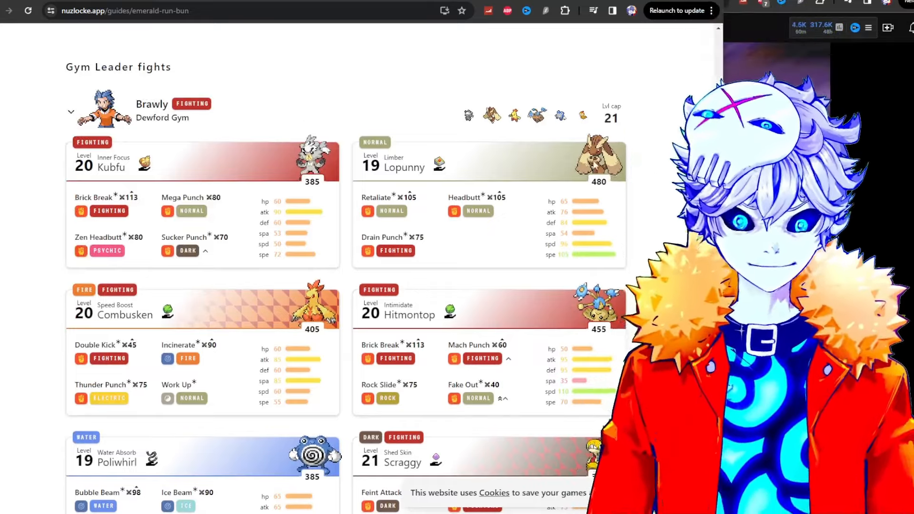
mouse_move(410, 197)
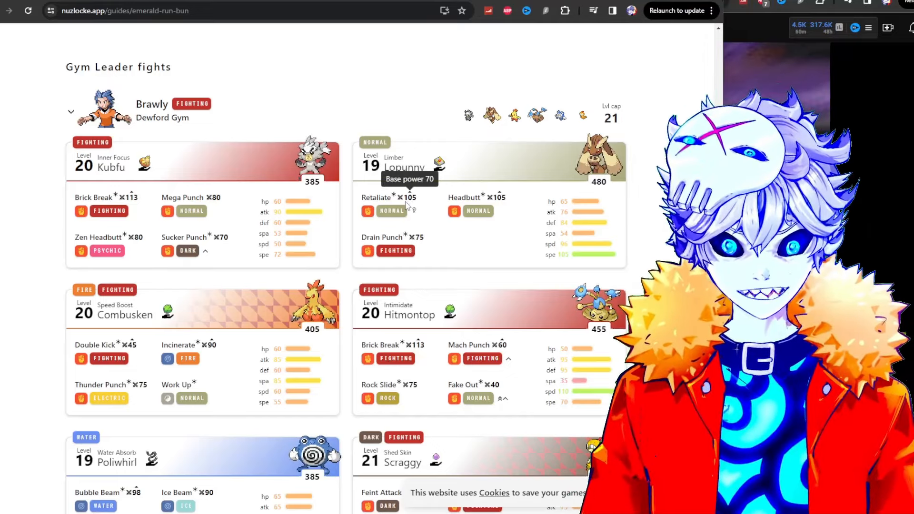
mouse_move(426, 201)
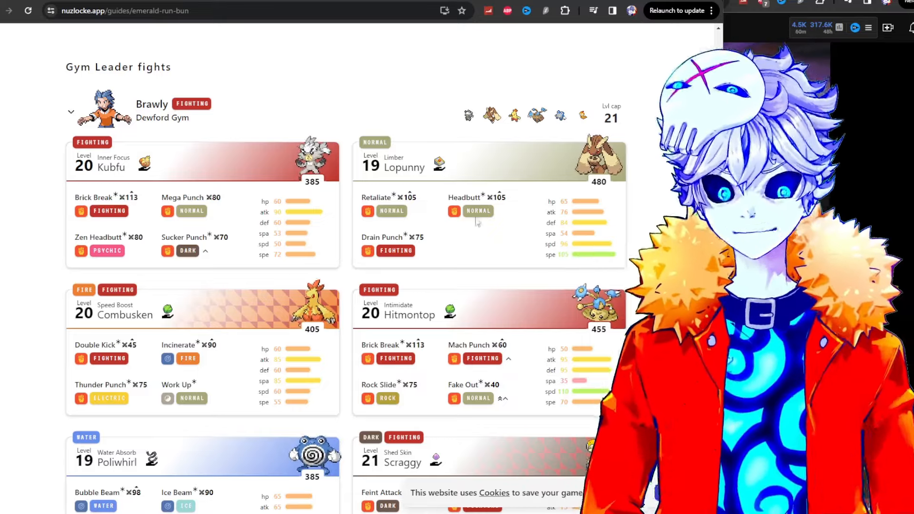
mouse_move(412, 197)
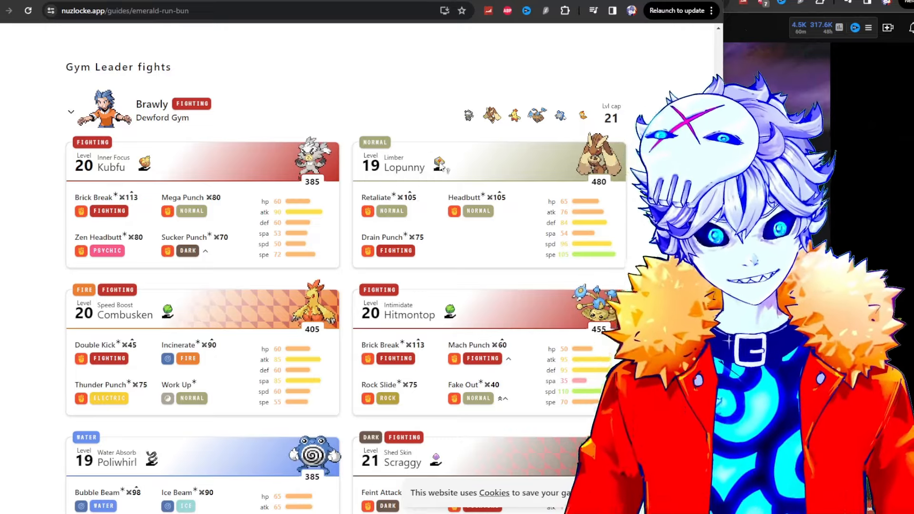
mouse_move(440, 164)
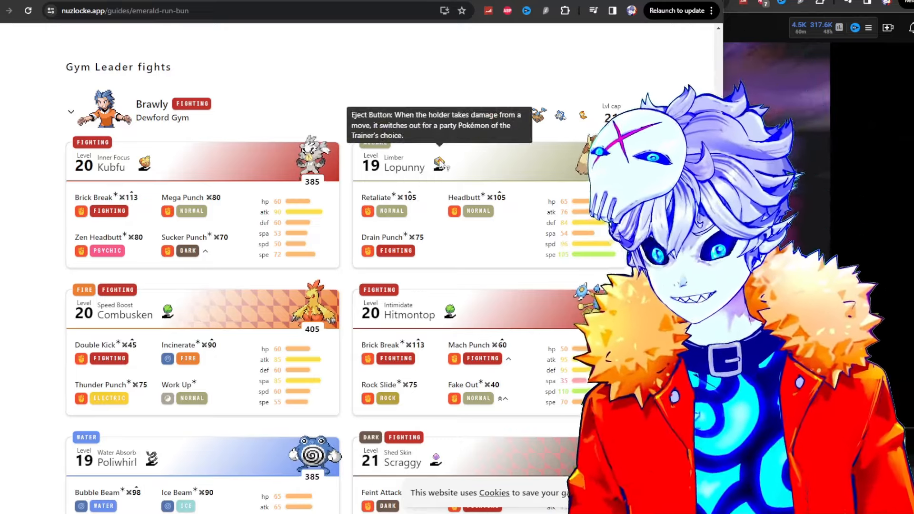
scroll(up, 3)
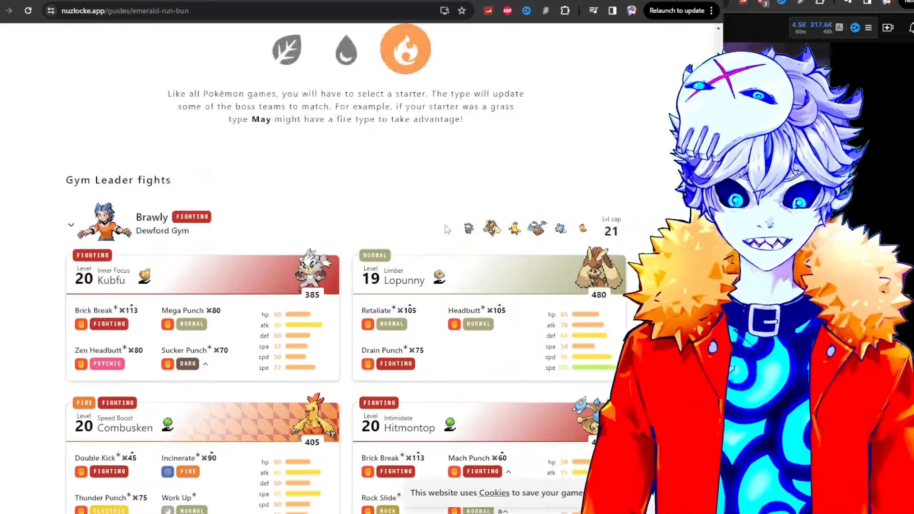
scroll(down, 3)
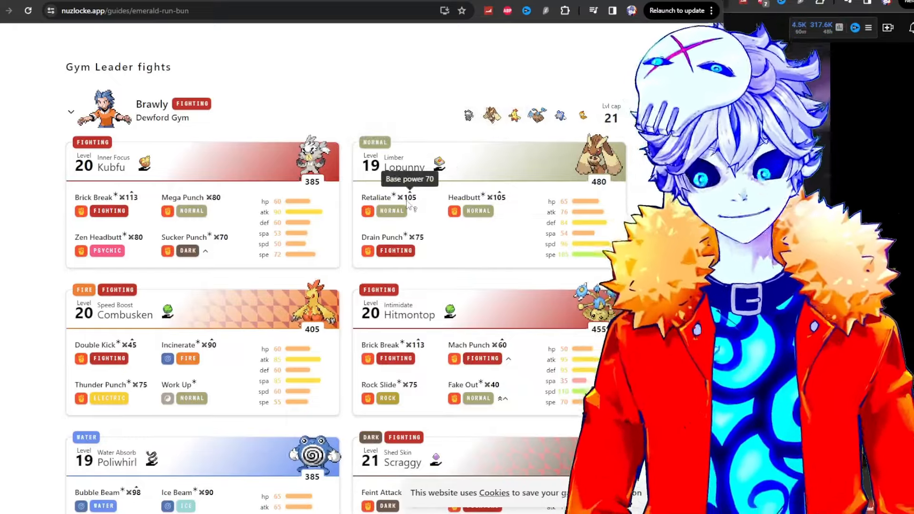
scroll(down, 3)
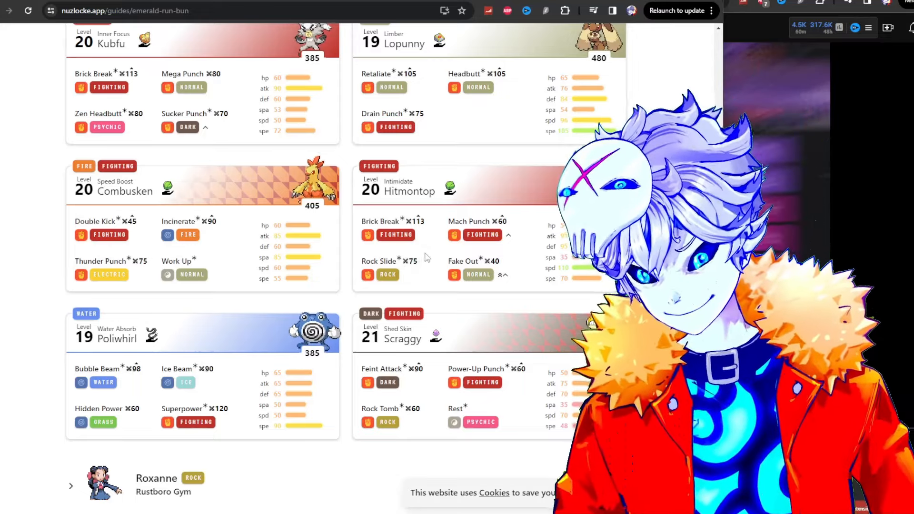
Scroll the gym leader list to show Roxanne through Juan and the Elite Four heading.
scroll(down, 3)
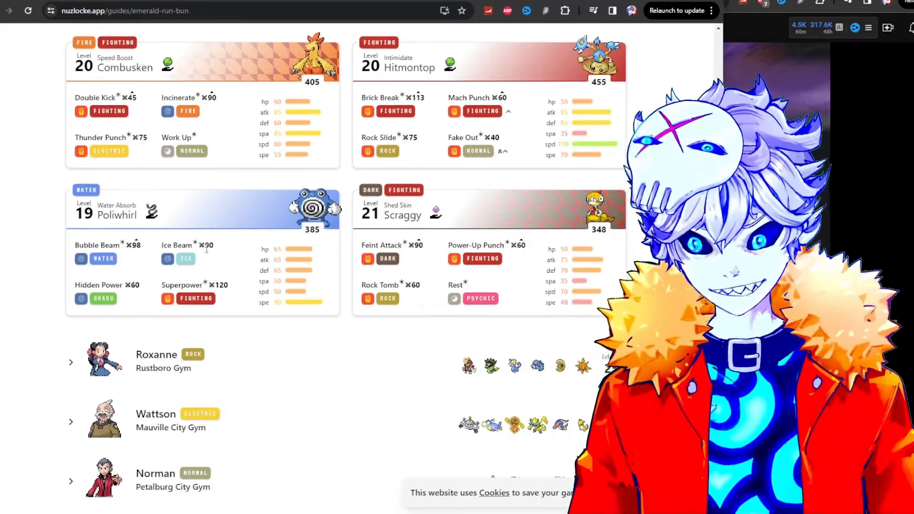
mouse_move(146, 248)
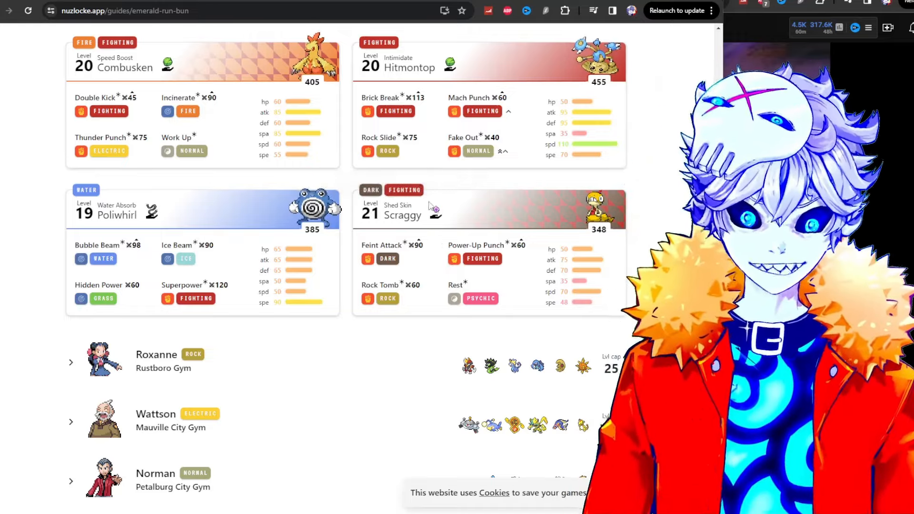
mouse_move(435, 210)
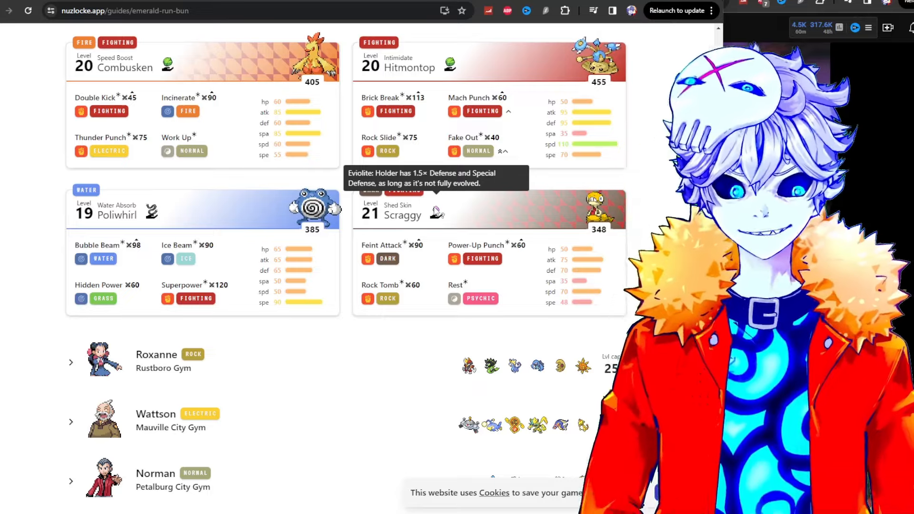
mouse_move(500, 228)
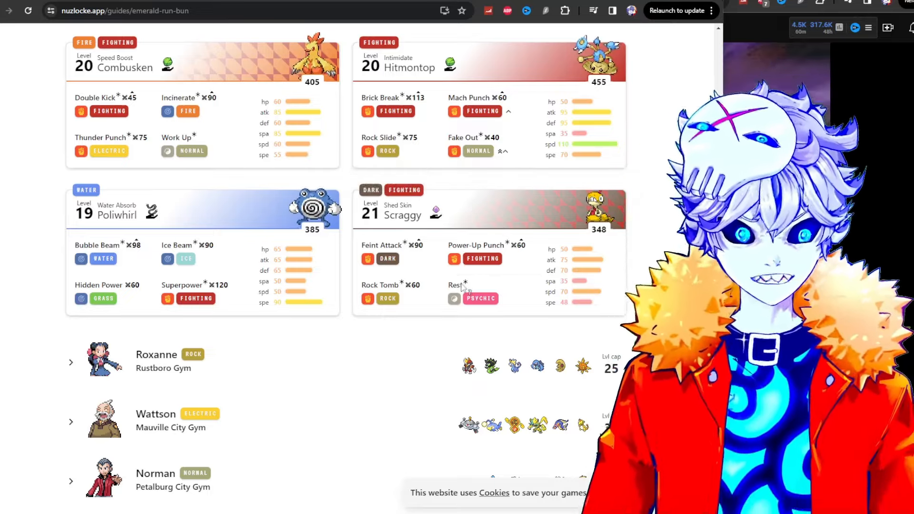
mouse_move(458, 284)
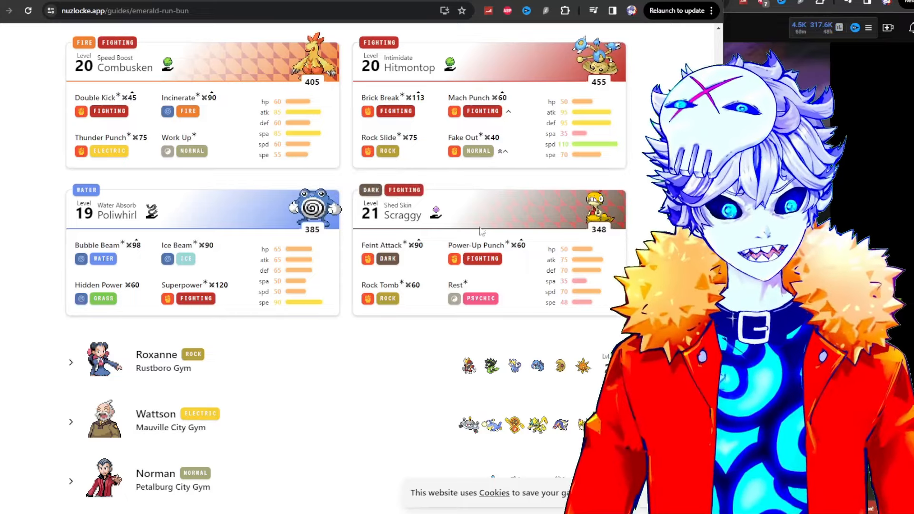
mouse_move(475, 258)
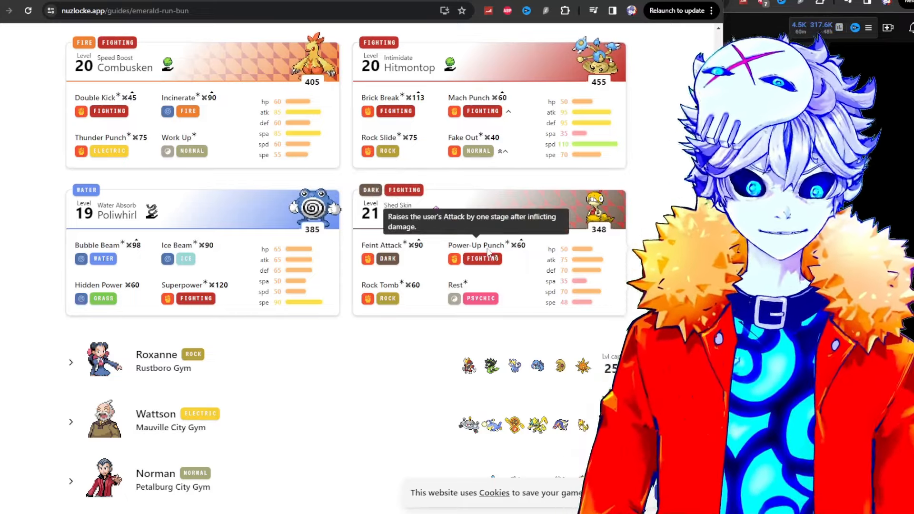
mouse_move(525, 252)
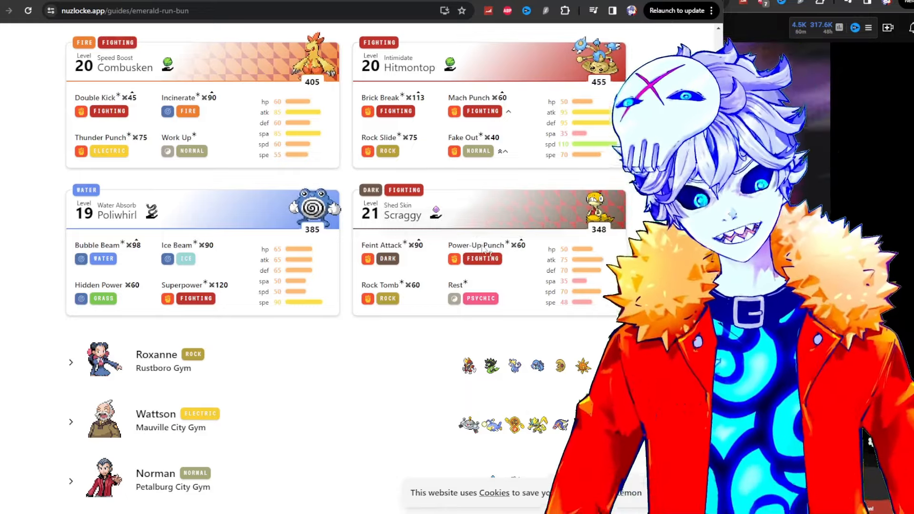
mouse_move(435, 213)
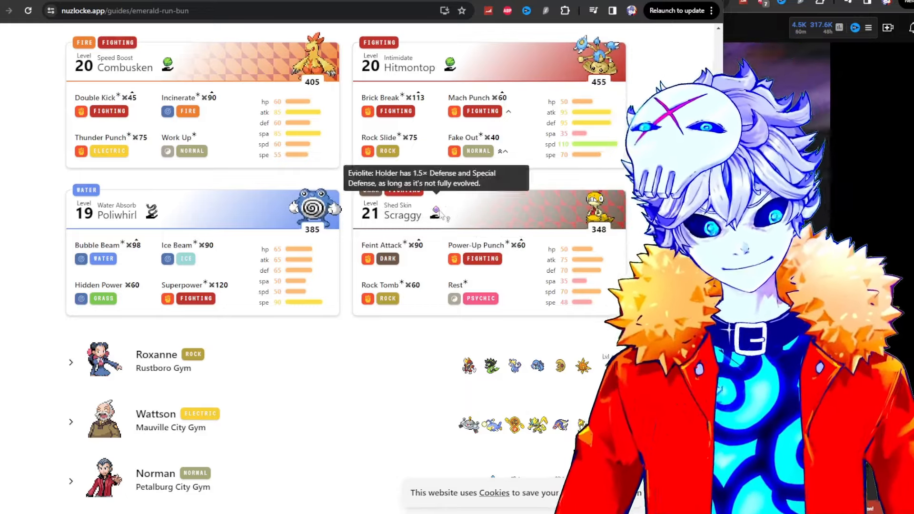
mouse_move(516, 303)
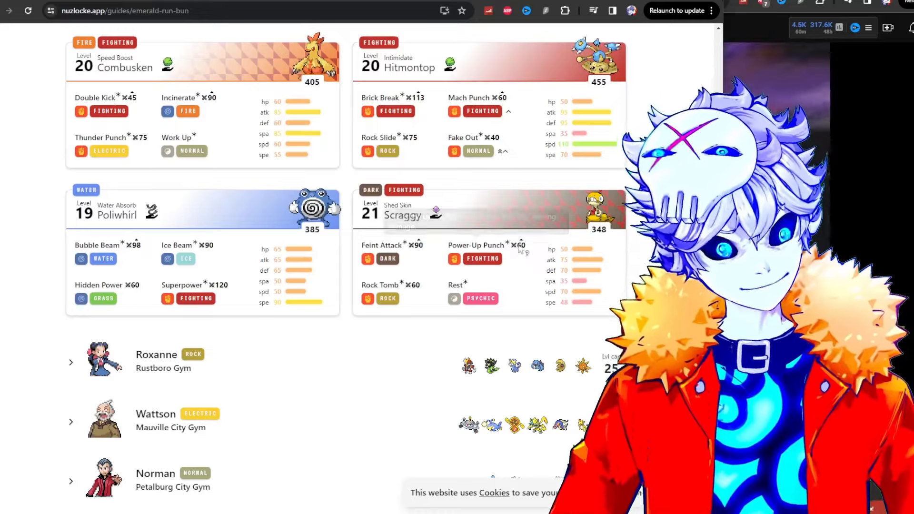
mouse_move(465, 286)
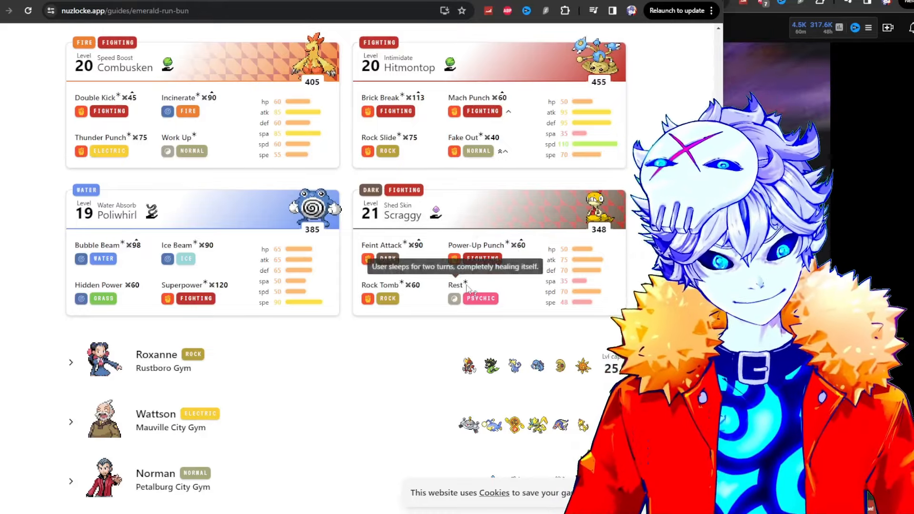
mouse_move(398, 214)
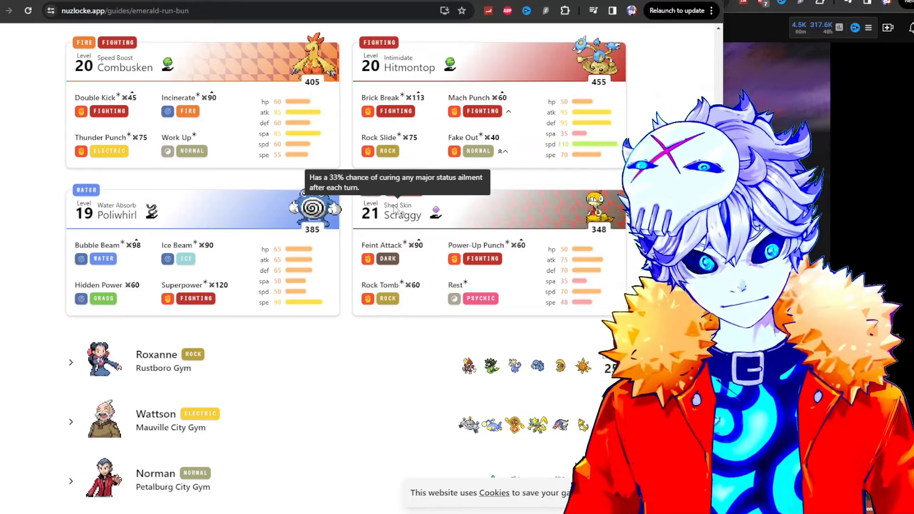
mouse_move(434, 212)
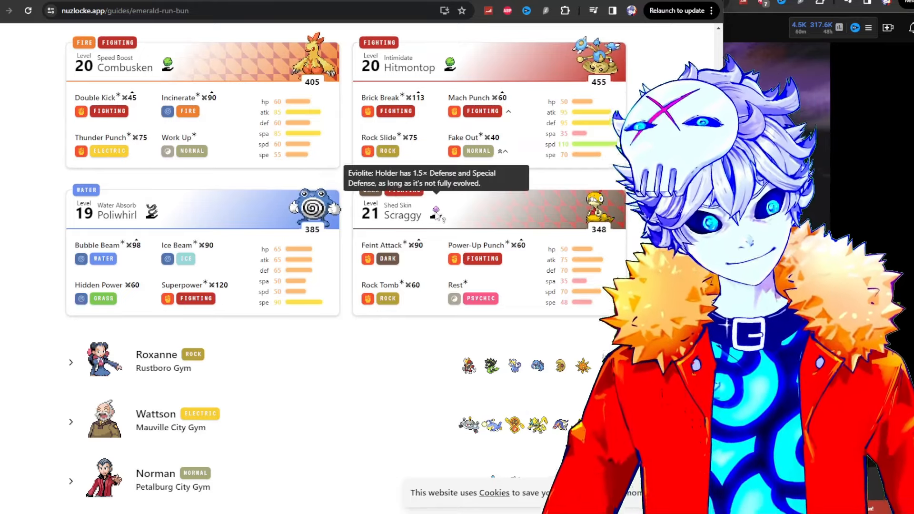
mouse_move(495, 239)
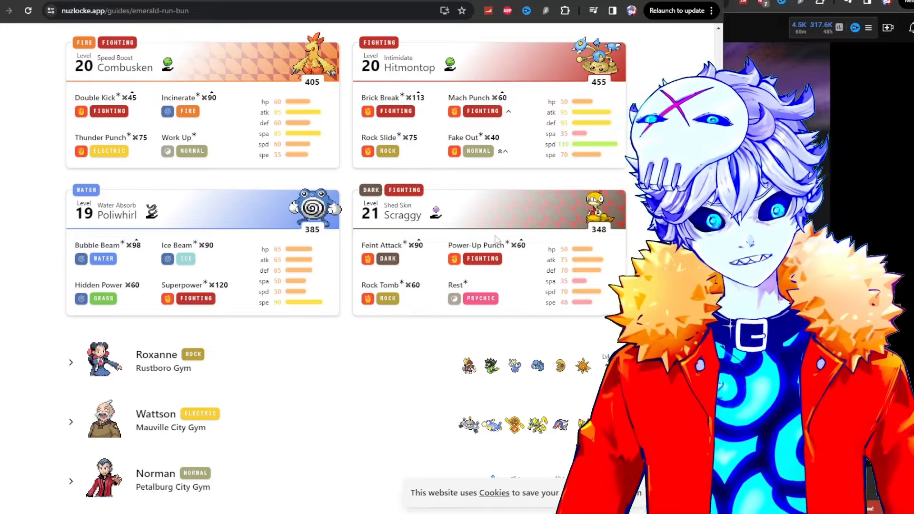
mouse_move(475, 245)
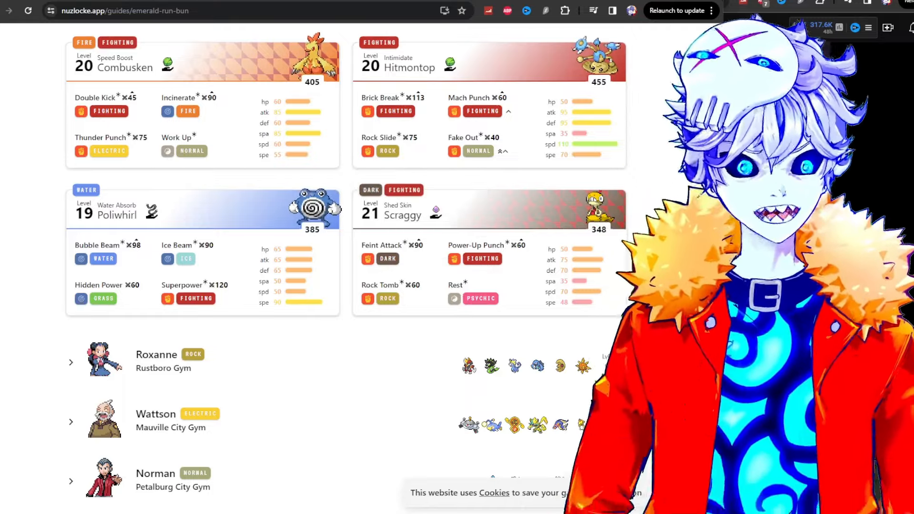
scroll(up, 3)
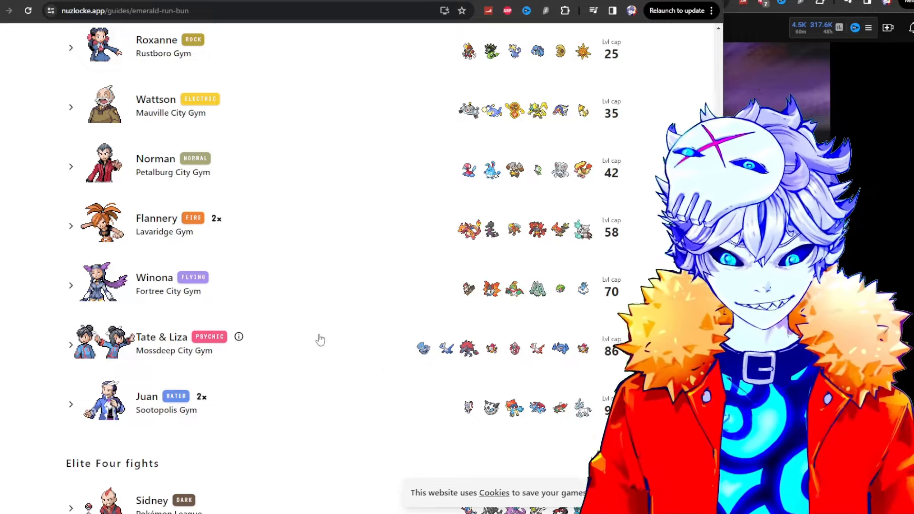
Scroll through Tate & Liza's Mossdeep Gym team from Azelf and Latios to Metagross.
scroll(up, 3)
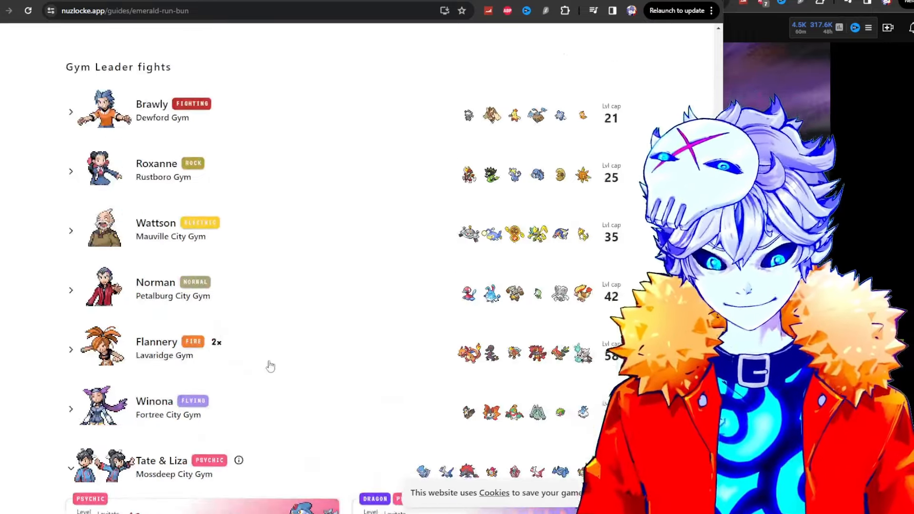
scroll(down, 3)
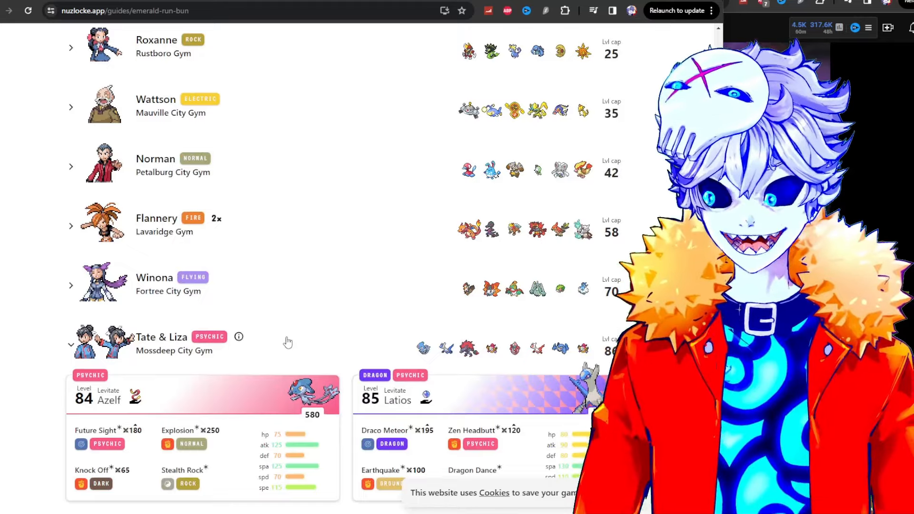
scroll(down, 3)
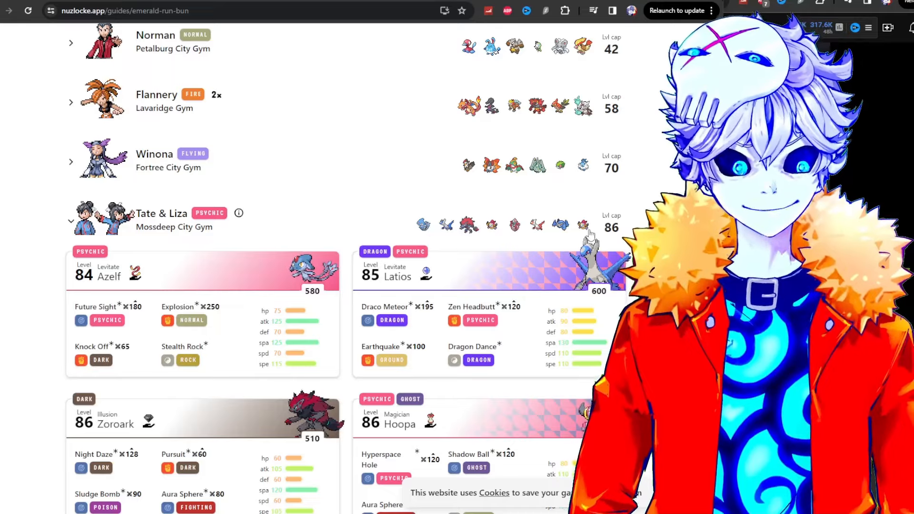
scroll(down, 3)
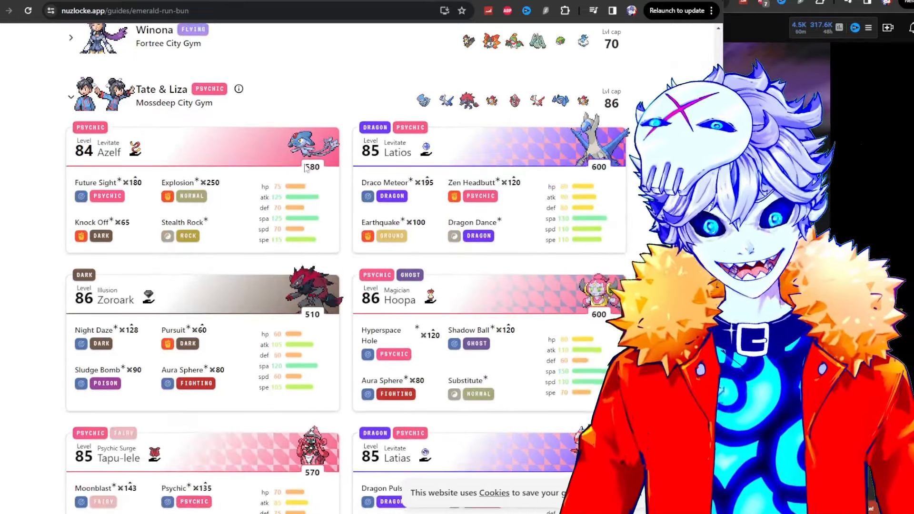
scroll(down, 3)
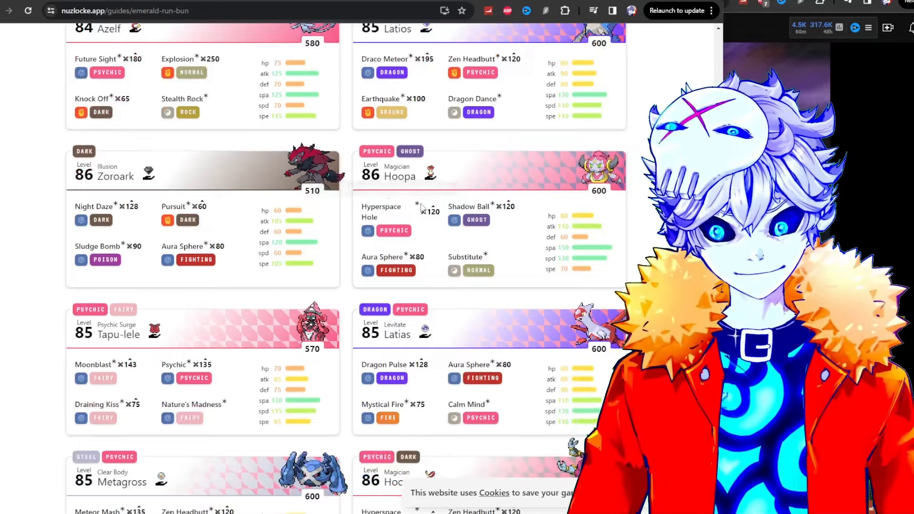
scroll(down, 3)
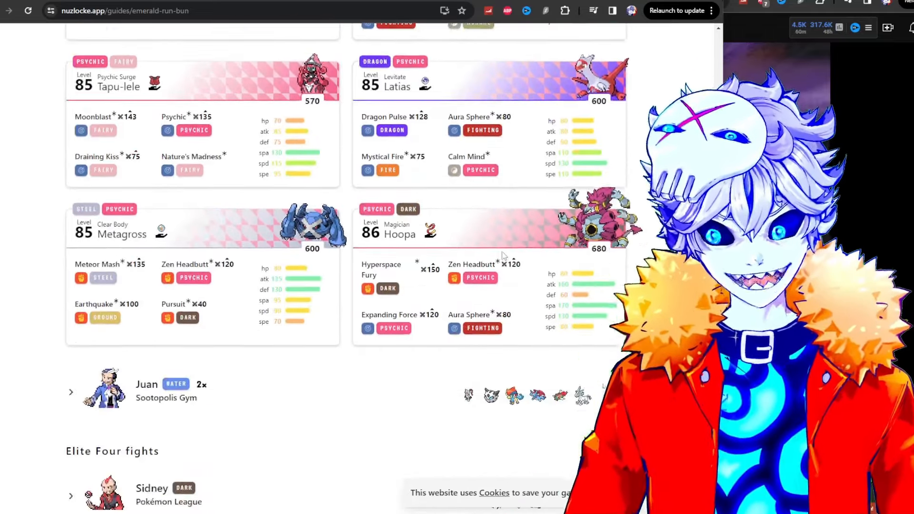
mouse_move(162, 233)
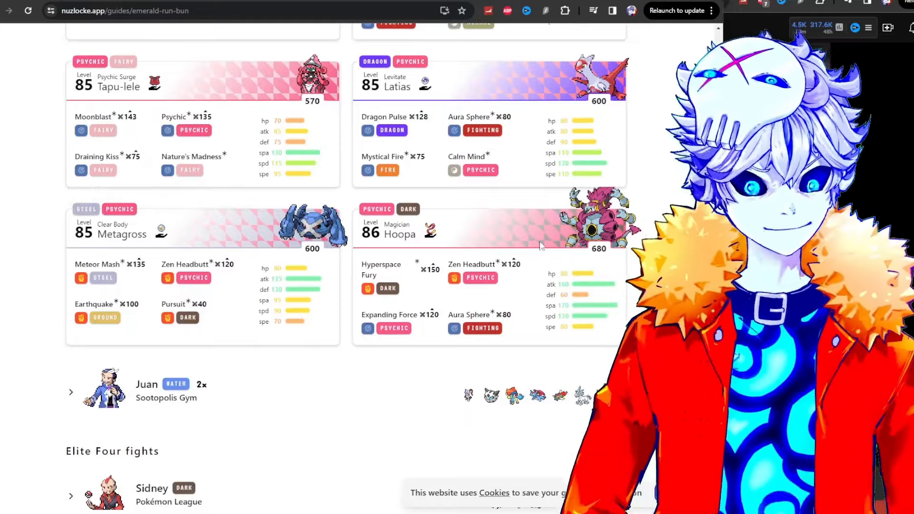
scroll(up, 3)
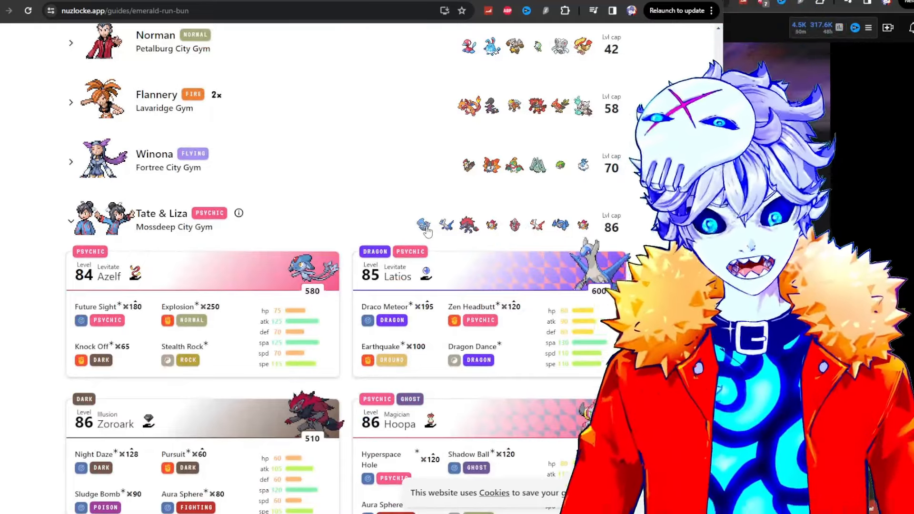
Scroll back over the Tate & Liza cards and return to the fight header row in the list.
scroll(down, 3)
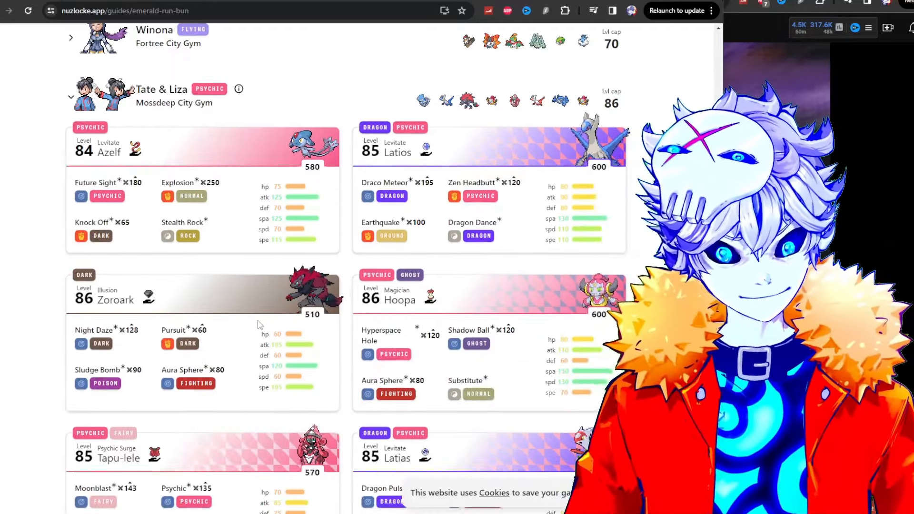
scroll(down, 3)
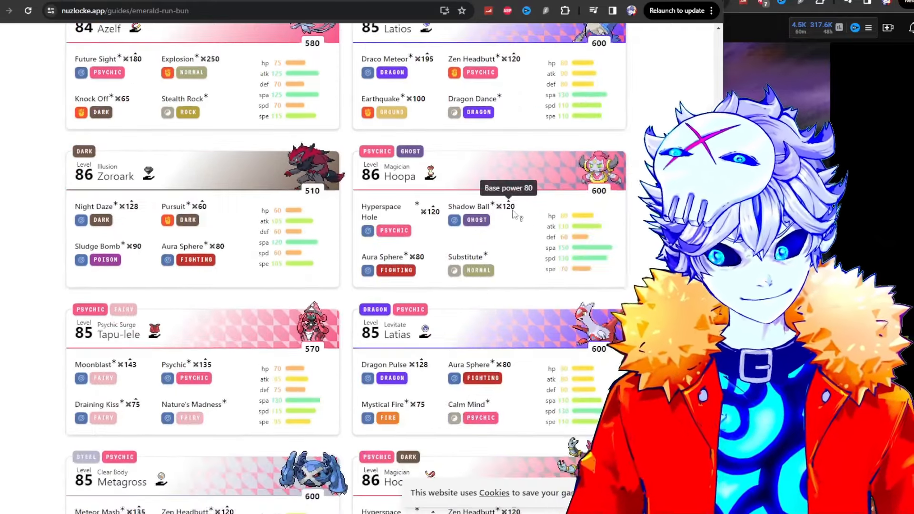
scroll(down, 3)
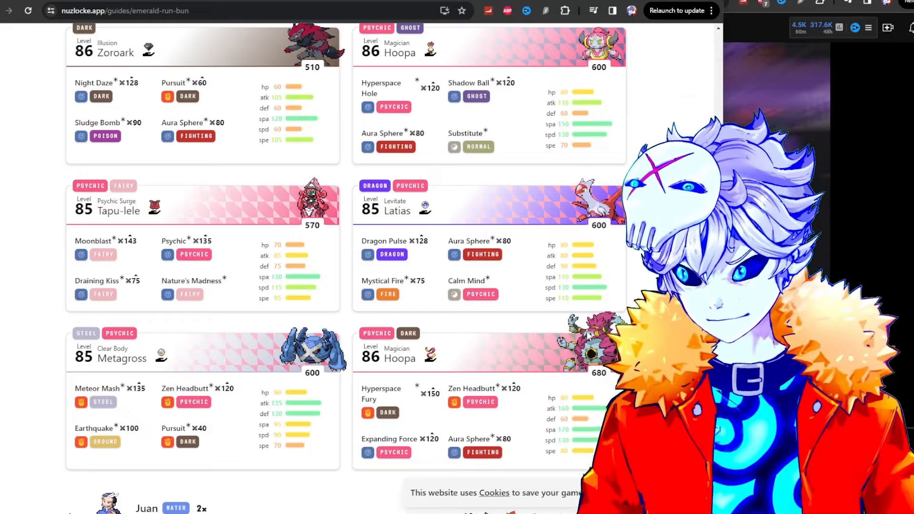
scroll(up, 3)
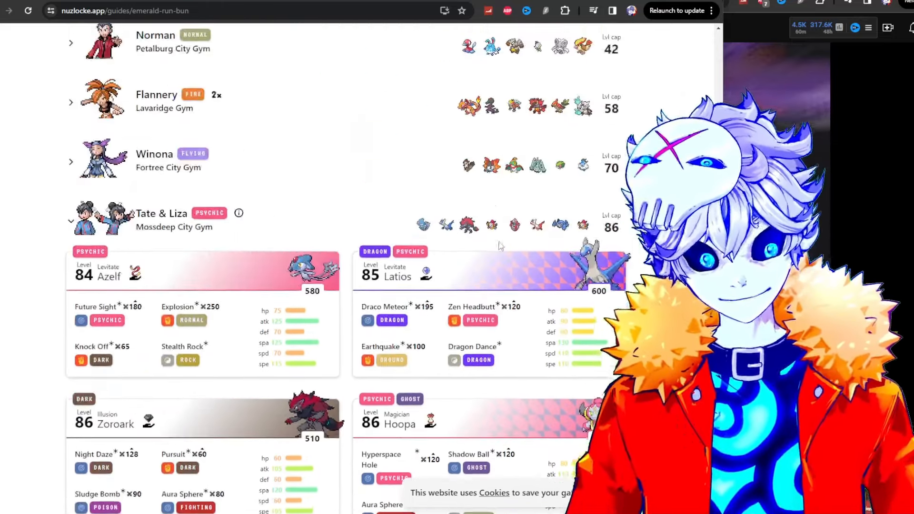
scroll(down, 3)
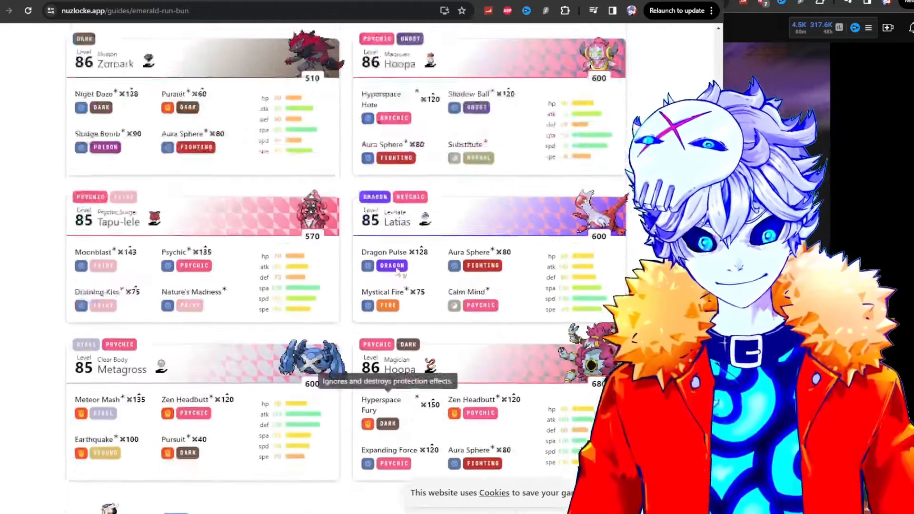
scroll(up, 3)
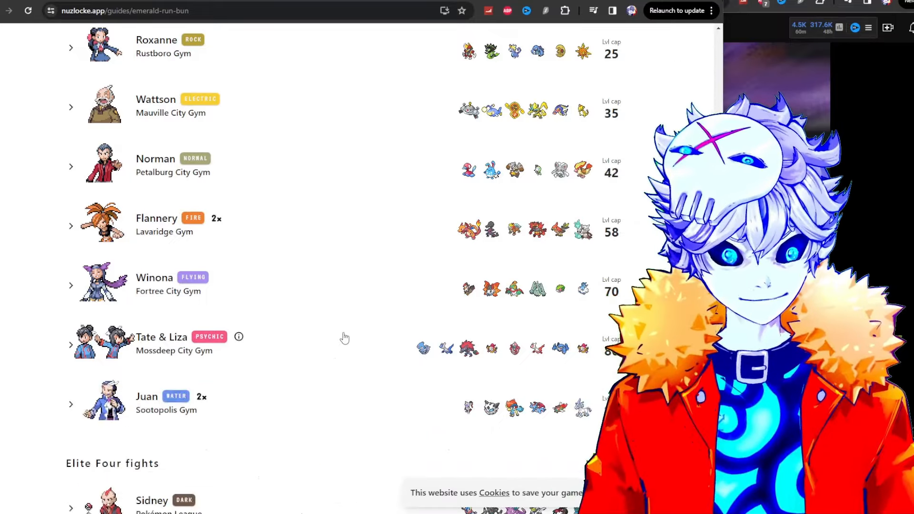
scroll(up, 3)
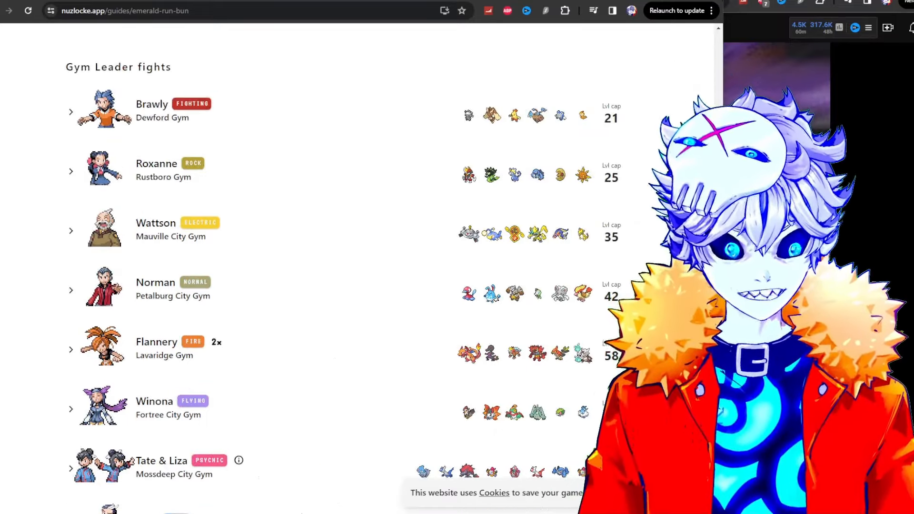
scroll(down, 3)
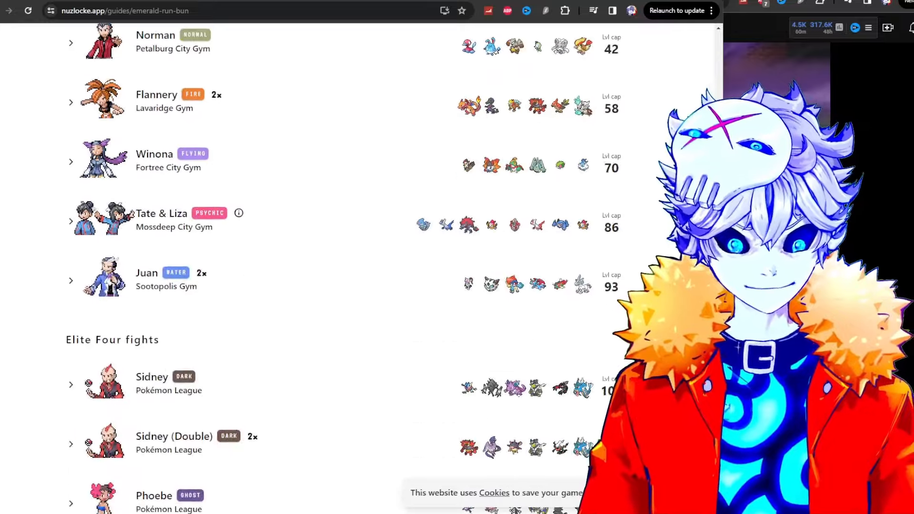
scroll(up, 3)
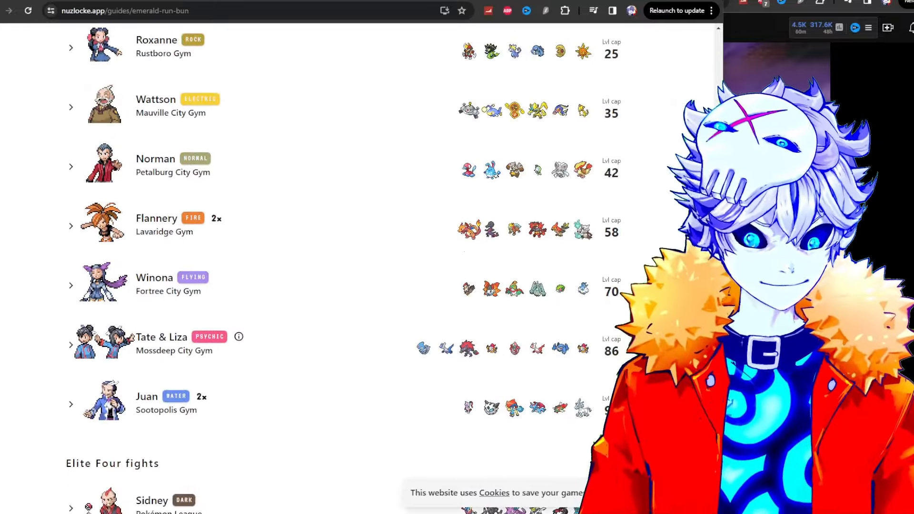
scroll(down, 3)
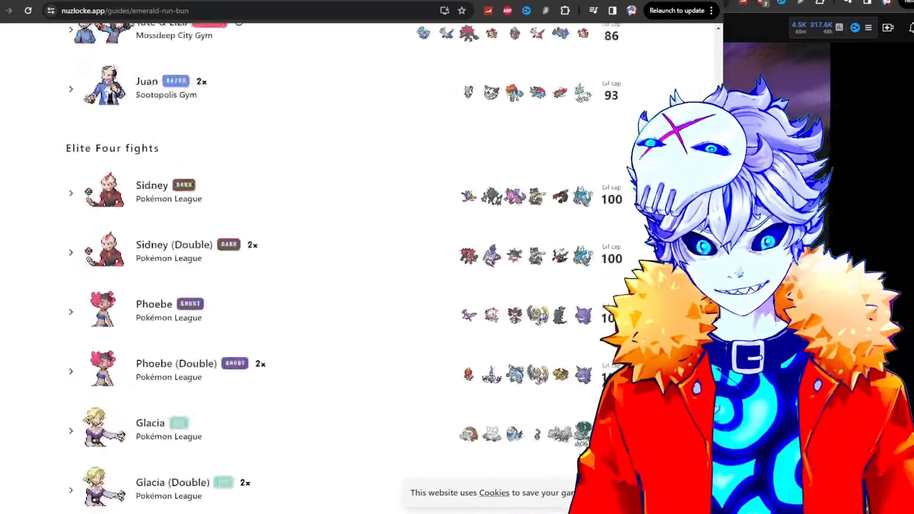
scroll(up, 3)
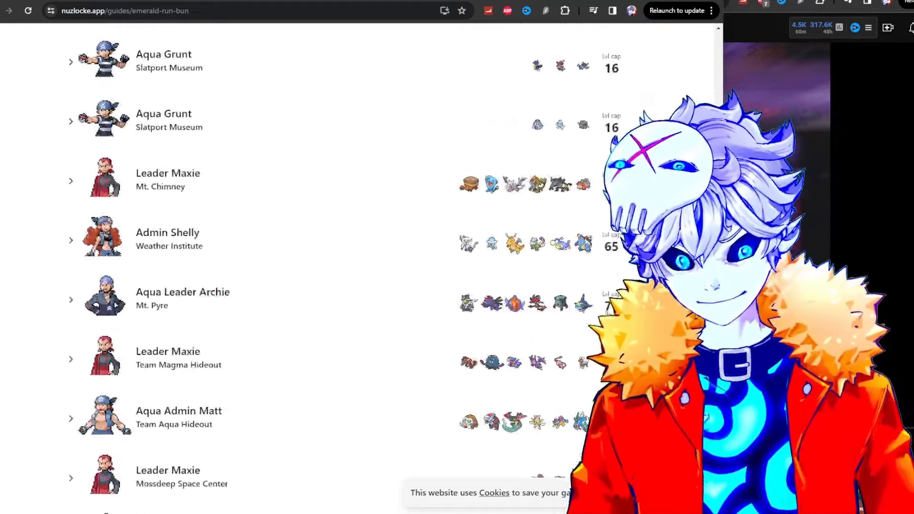
scroll(down, 3)
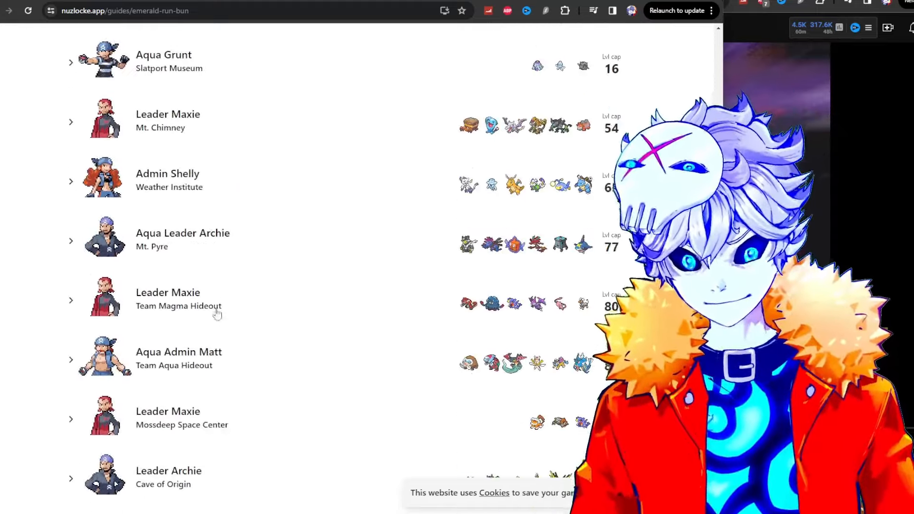
scroll(up, 3)
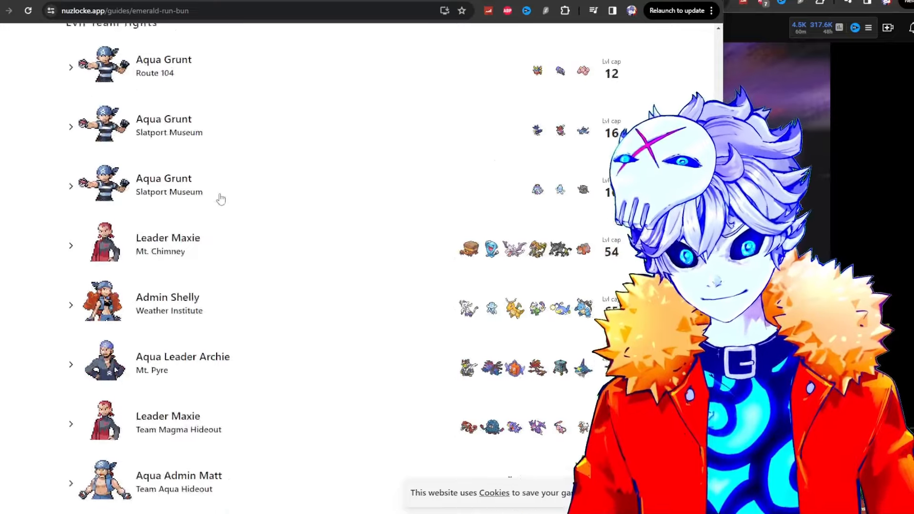
scroll(down, 3)
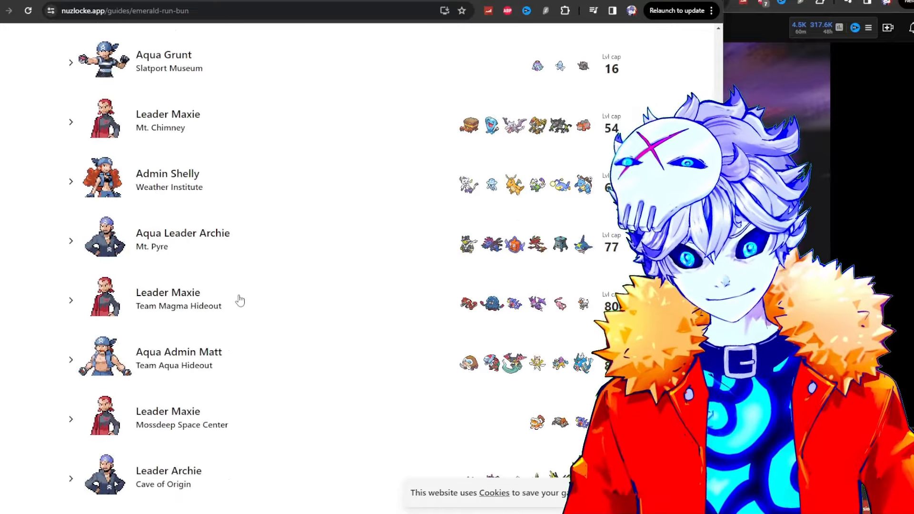
scroll(down, 3)
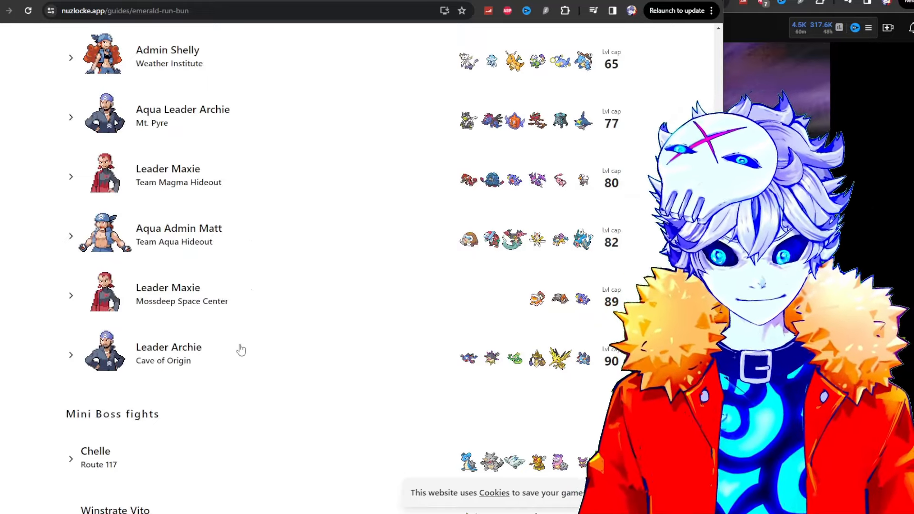
mouse_move(274, 231)
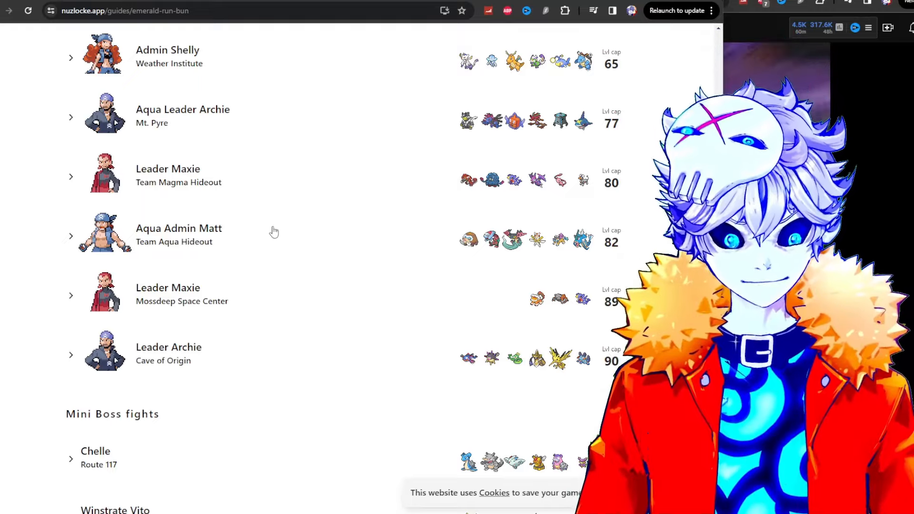
mouse_move(263, 184)
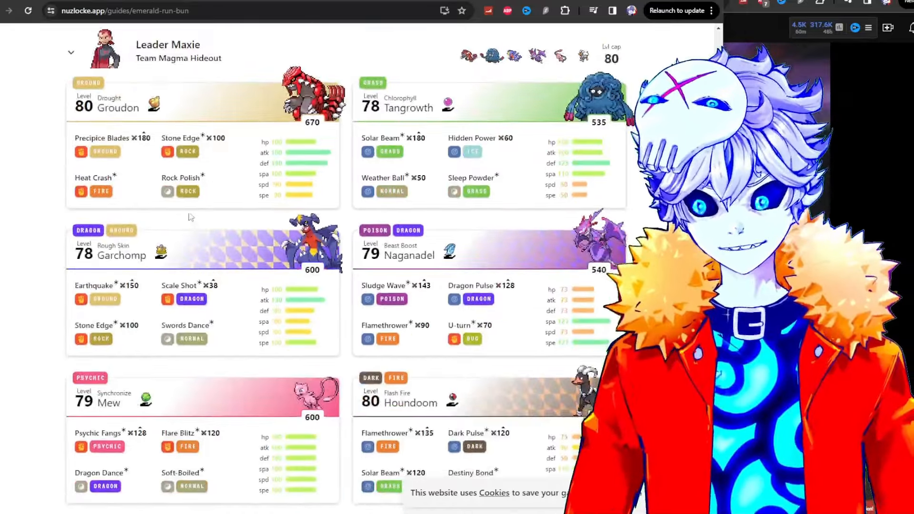
mouse_move(140, 138)
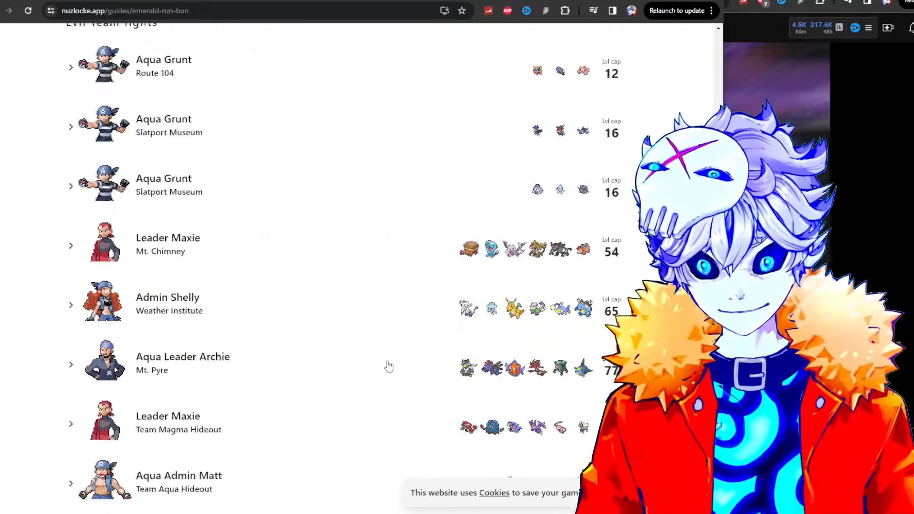
Scroll down the list to Champion Wallace's boss row.
scroll(down, 3)
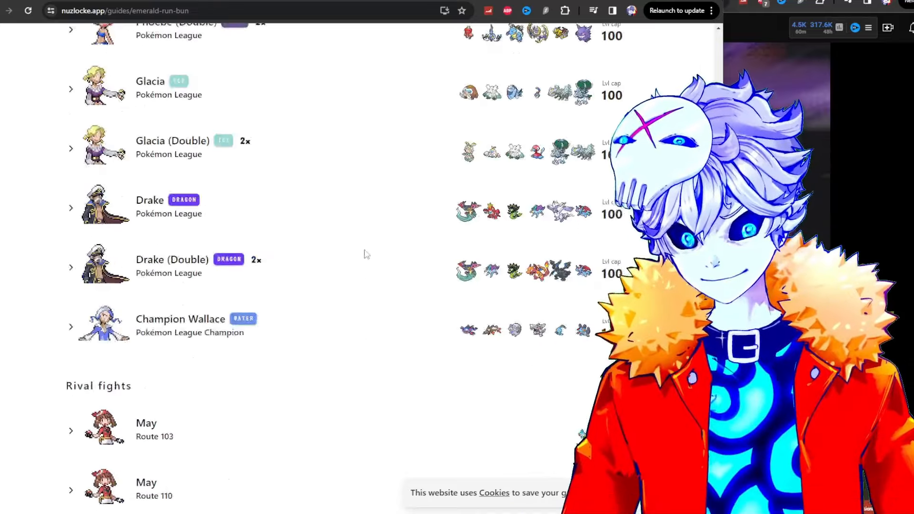
scroll(up, 3)
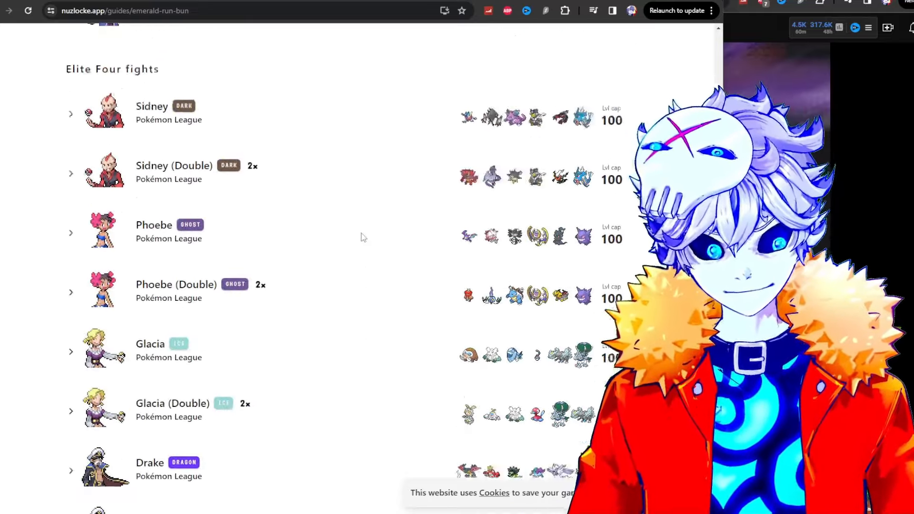
scroll(down, 3)
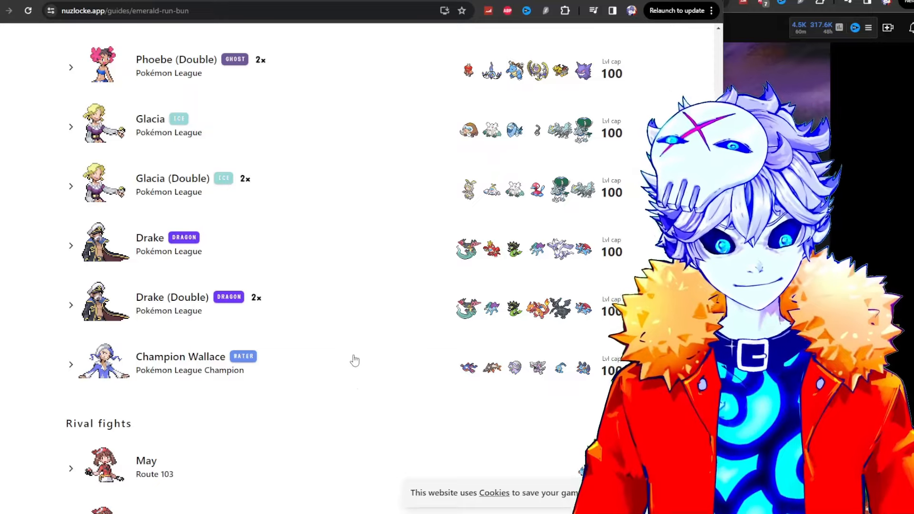
scroll(down, 3)
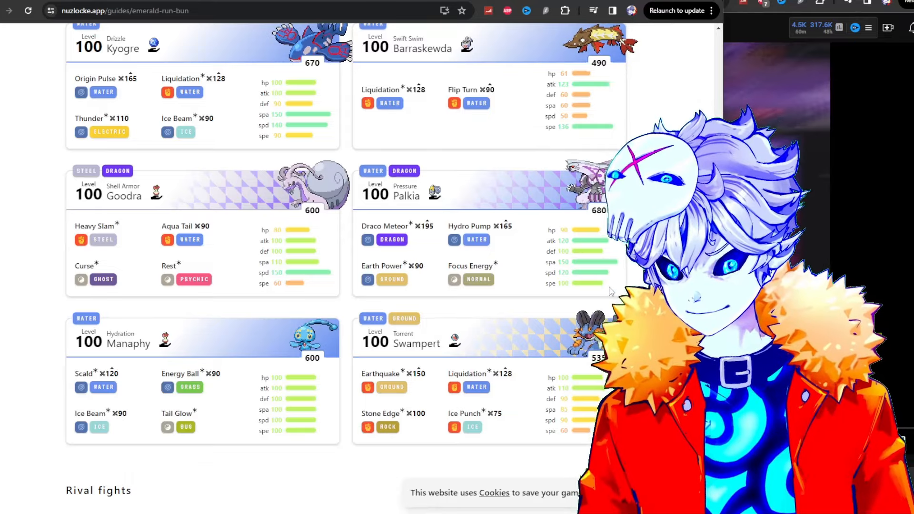
scroll(up, 3)
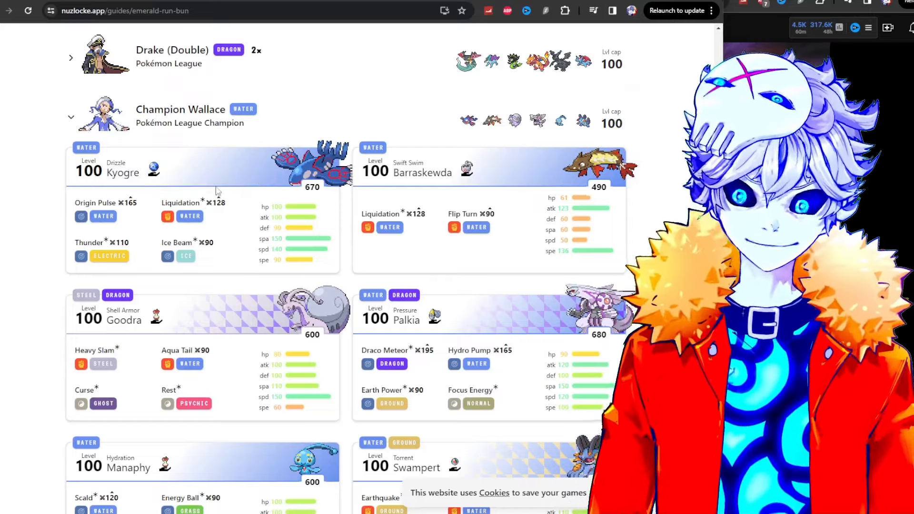
mouse_move(467, 170)
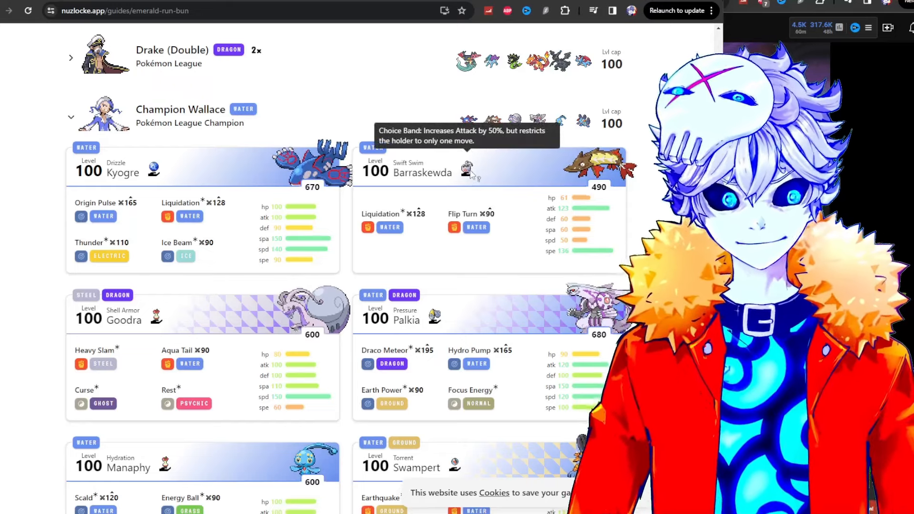
Scroll through Wallace's cards: Kyogre, Barraskewda, Goodra, Palkia, Manaphy and Swampert.
scroll(down, 3)
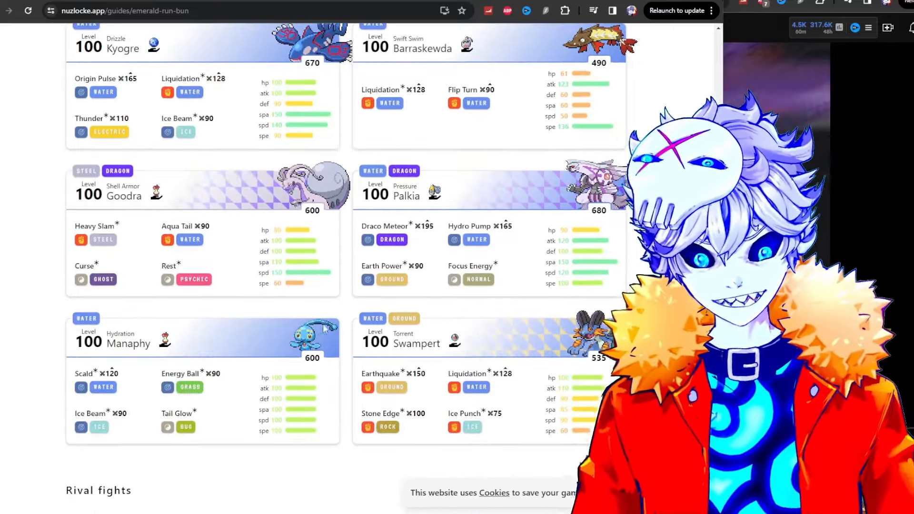
mouse_move(178, 414)
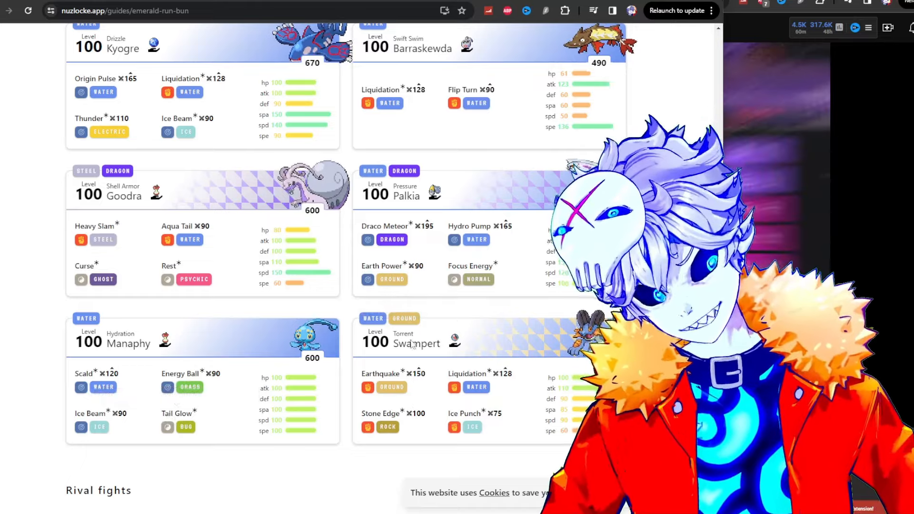
mouse_move(456, 339)
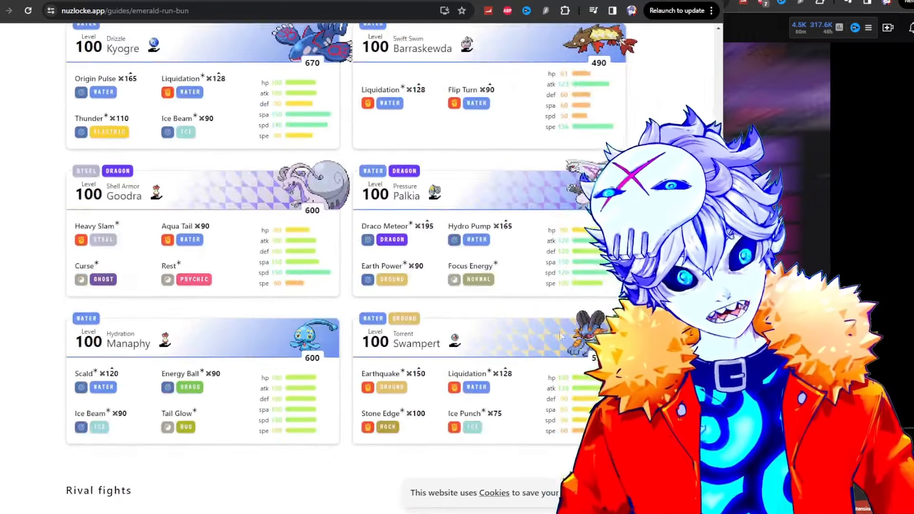
scroll(up, 3)
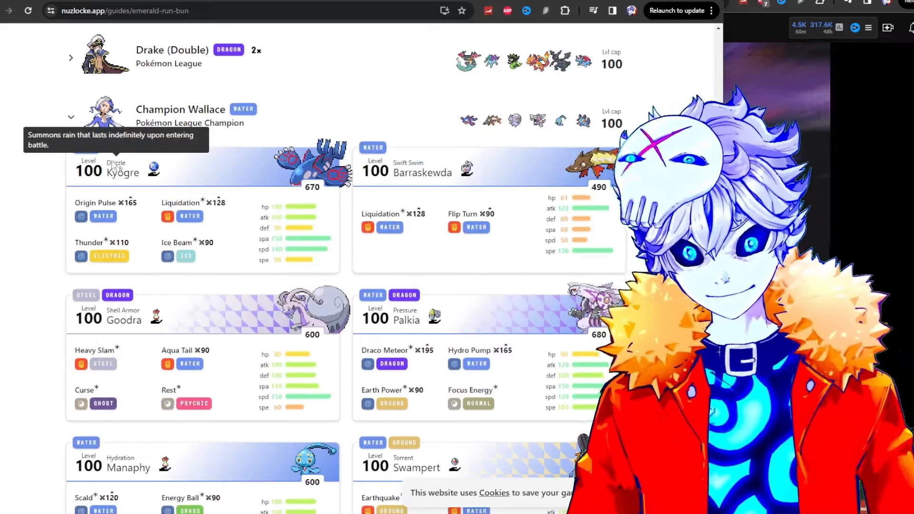
mouse_move(79, 188)
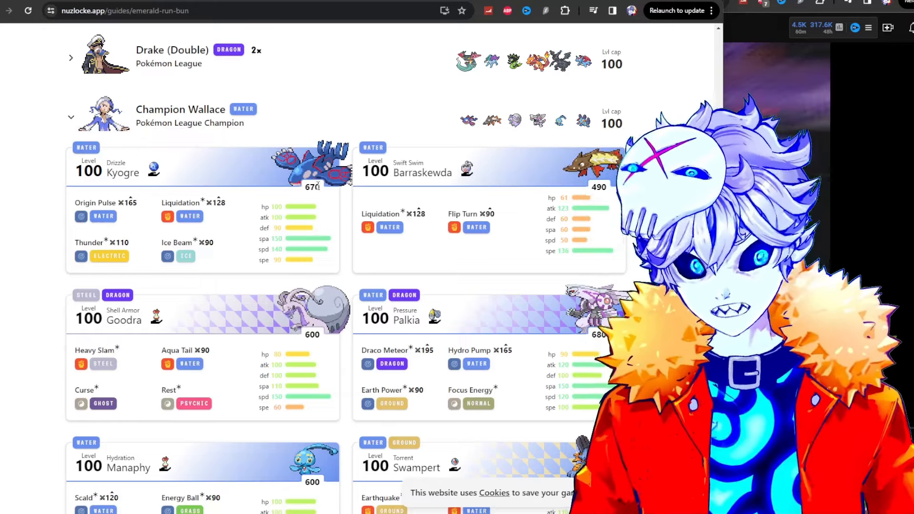
mouse_move(116, 165)
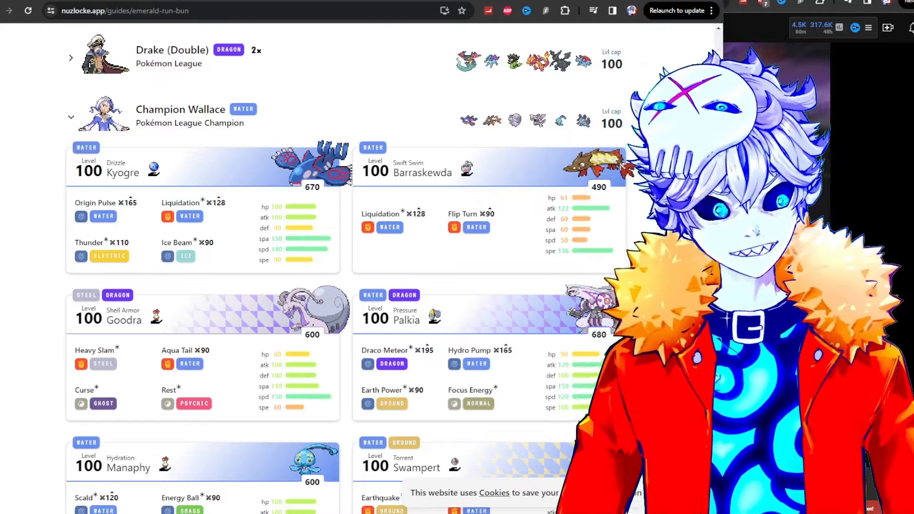
scroll(down, 3)
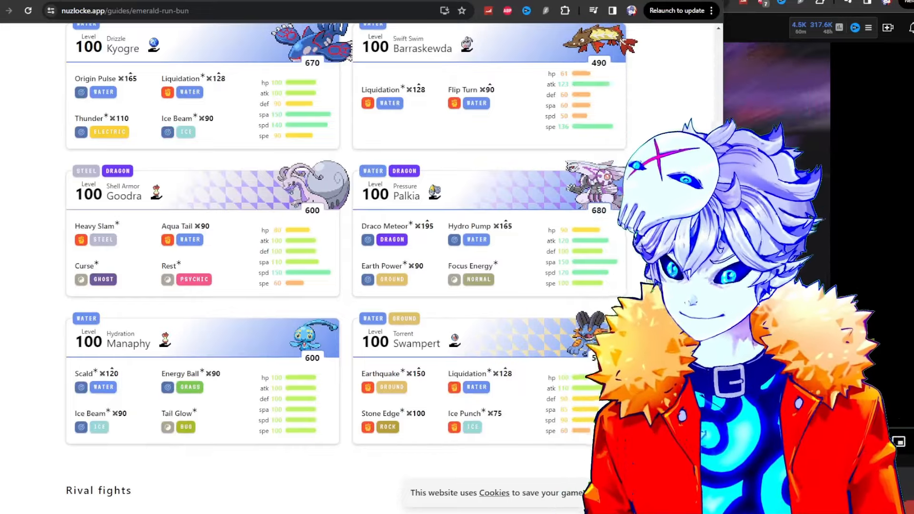
scroll(up, 3)
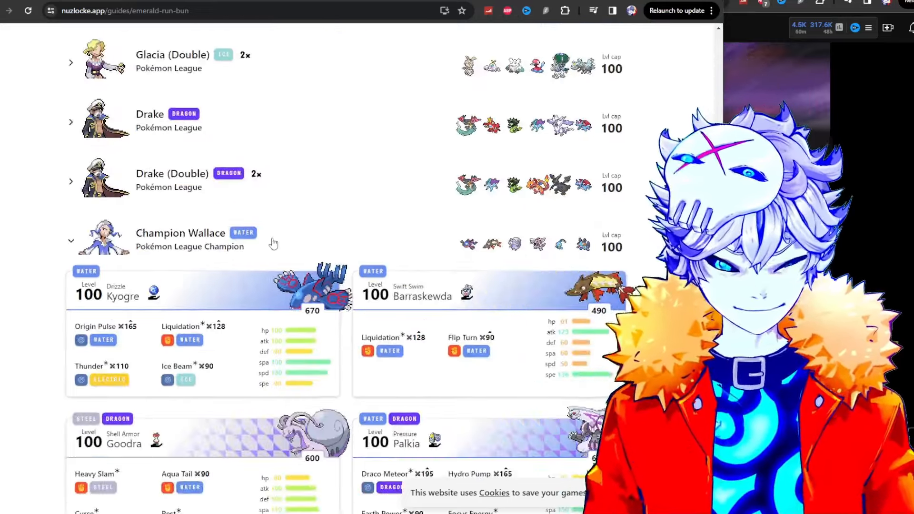
Scroll through Sidney's Elite Four cards from Greninja to Gyarados, then back up to the gym leaders.
scroll(up, 3)
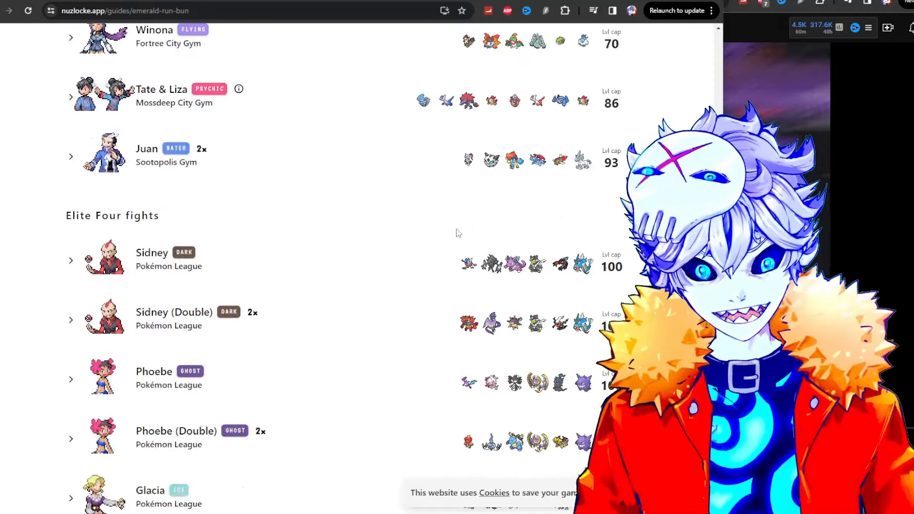
mouse_move(286, 247)
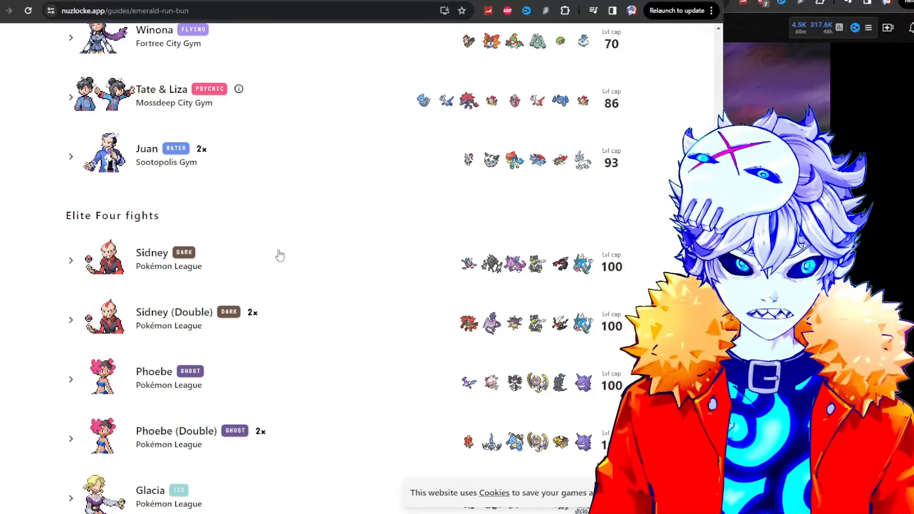
scroll(down, 3)
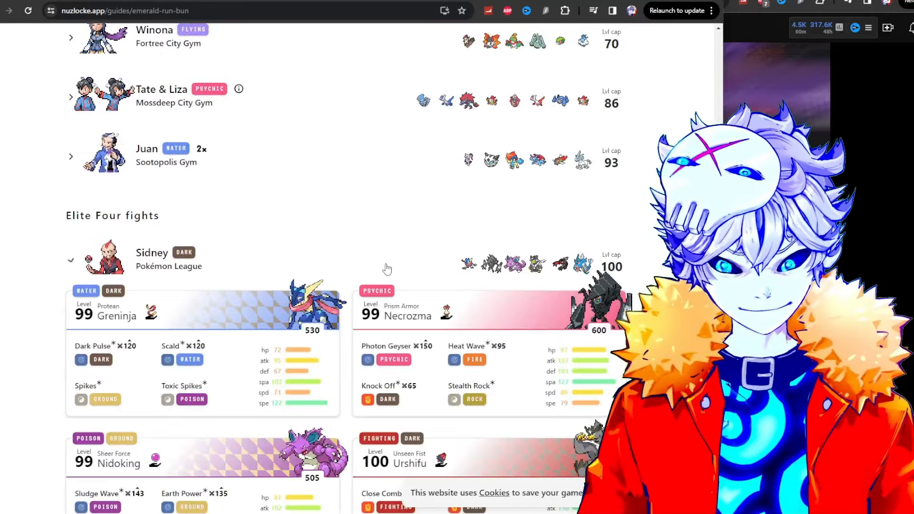
scroll(down, 3)
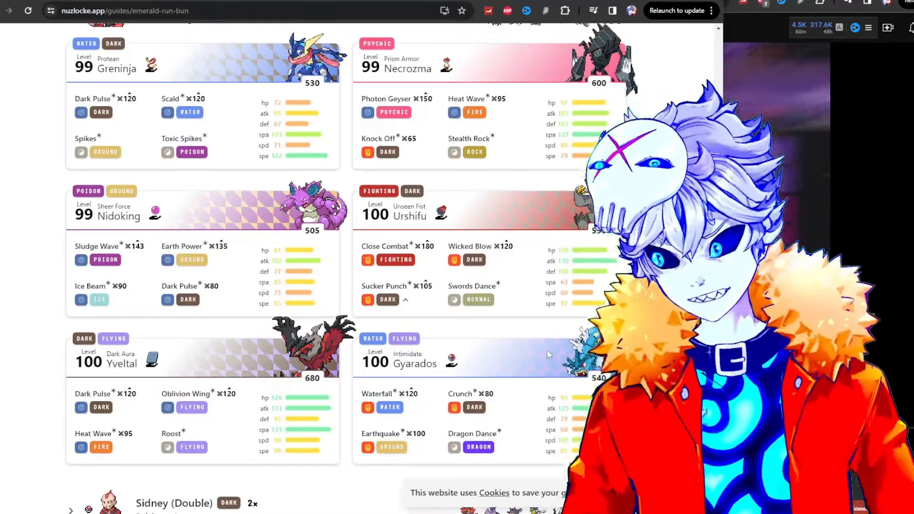
scroll(up, 3)
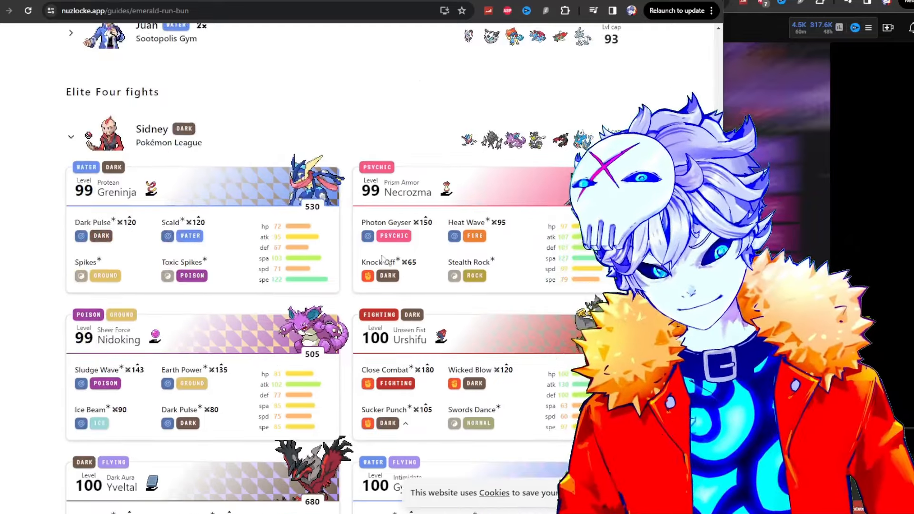
scroll(up, 3)
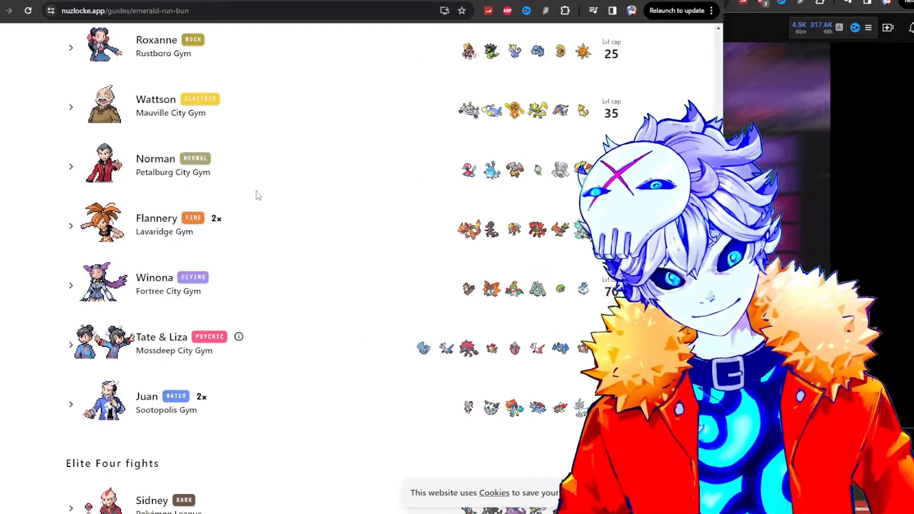
scroll(up, 3)
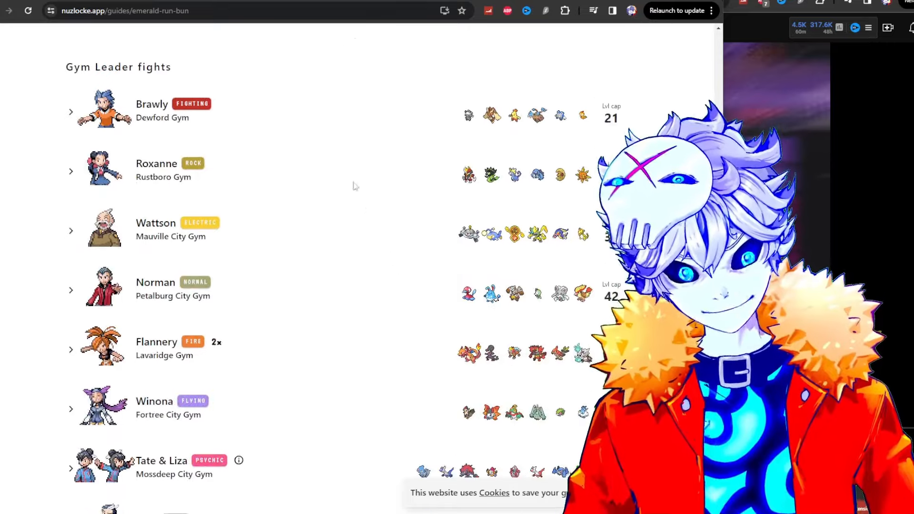
scroll(up, 3)
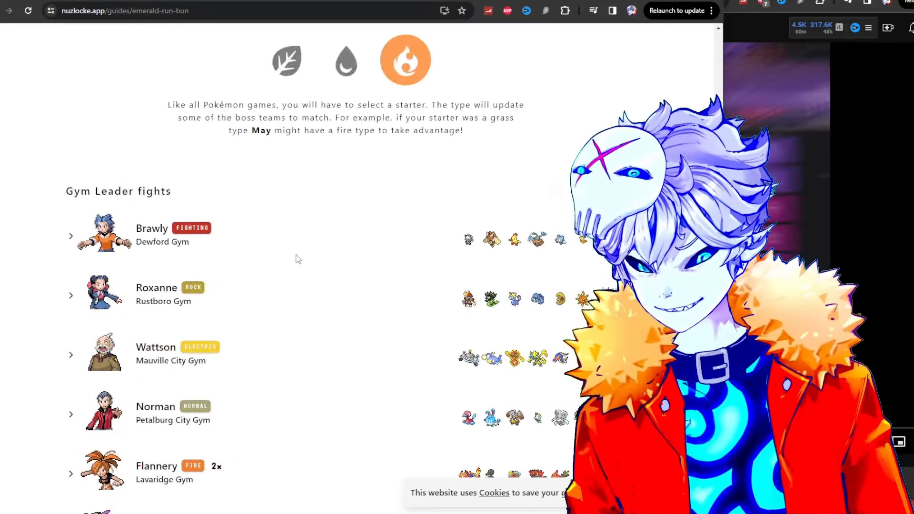
scroll(down, 3)
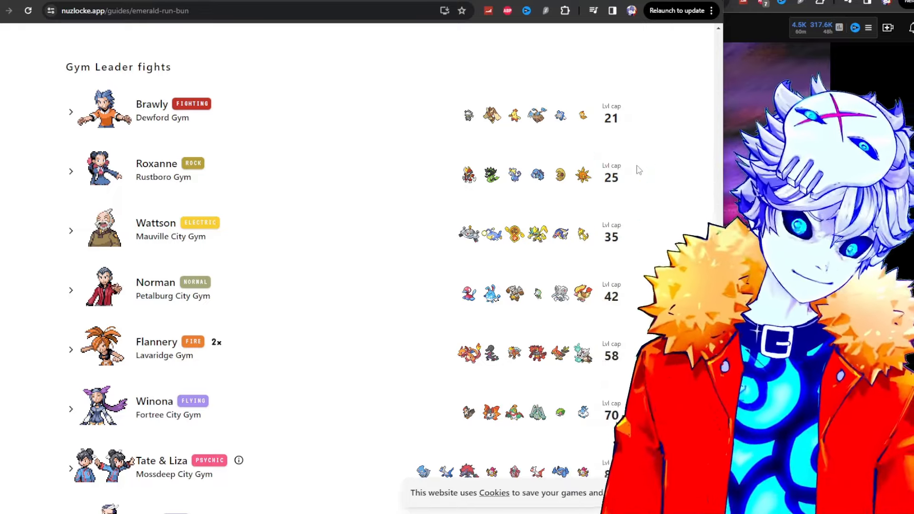
click(70, 170)
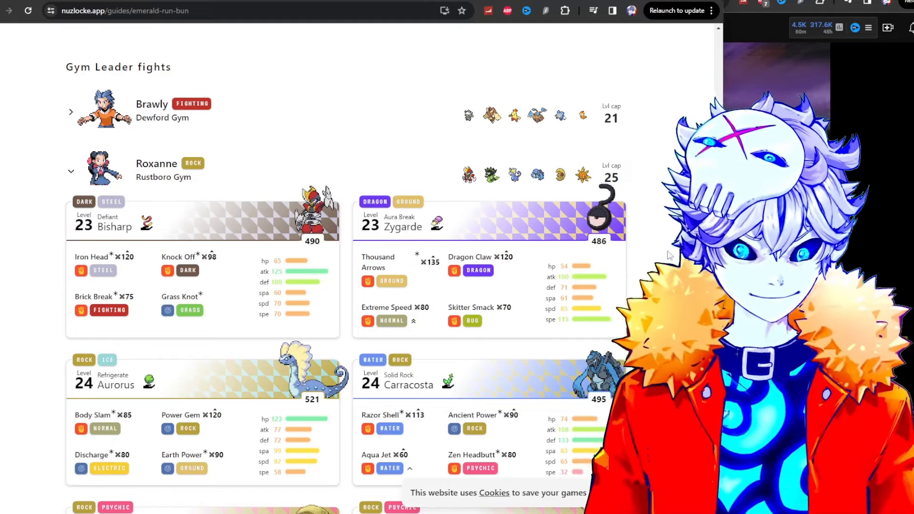
click(70, 171)
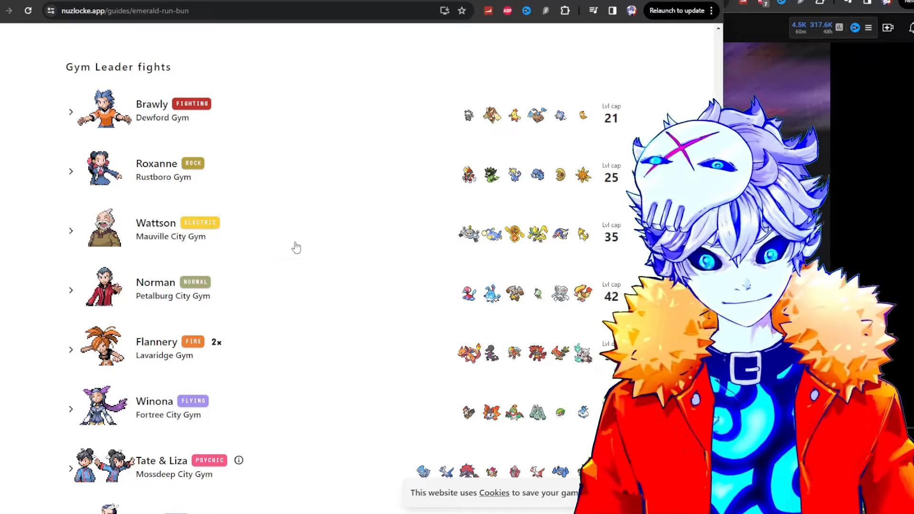
scroll(down, 3)
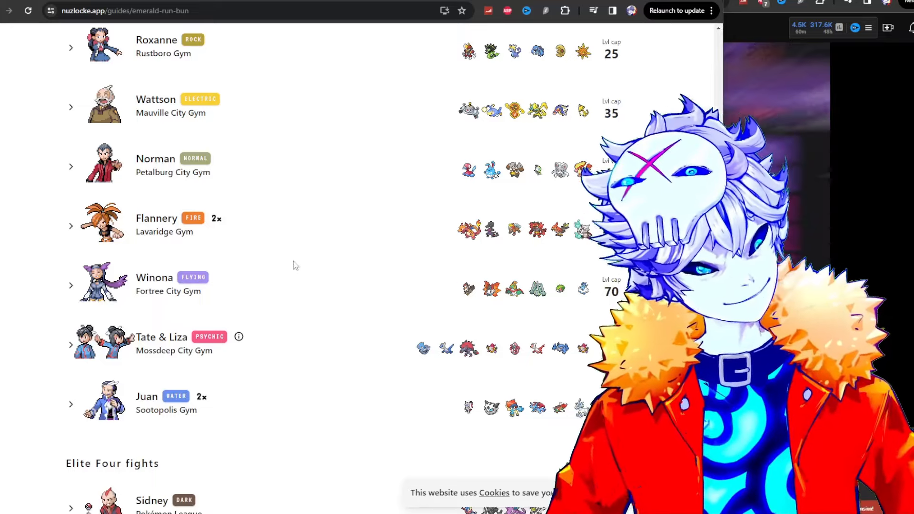
mouse_move(261, 251)
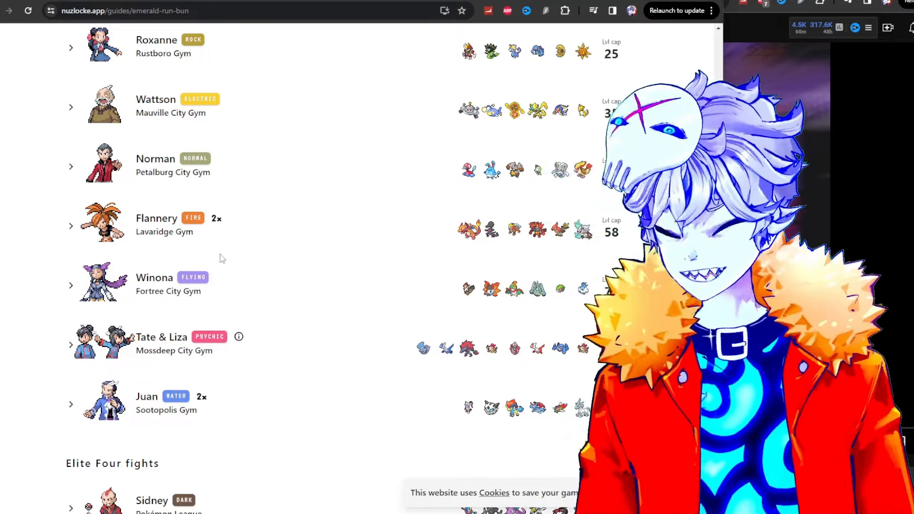
scroll(down, 3)
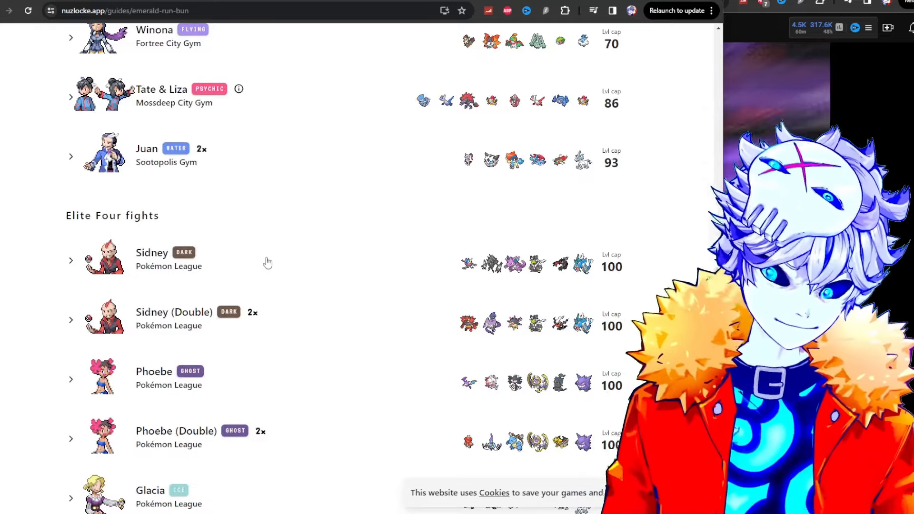
scroll(up, 3)
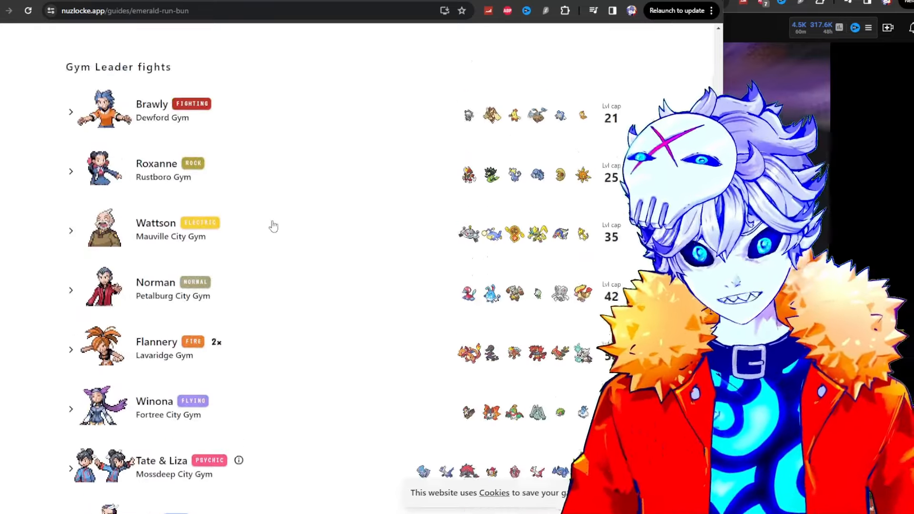
mouse_move(275, 214)
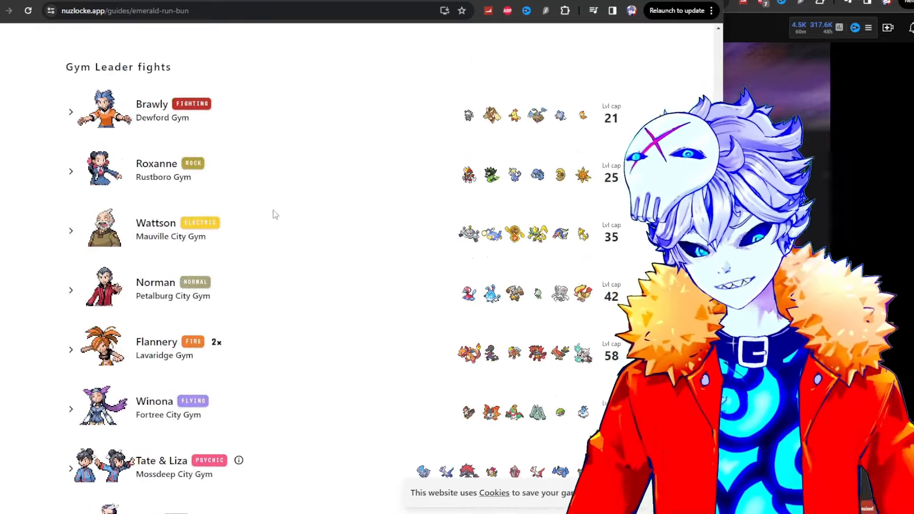
scroll(up, 3)
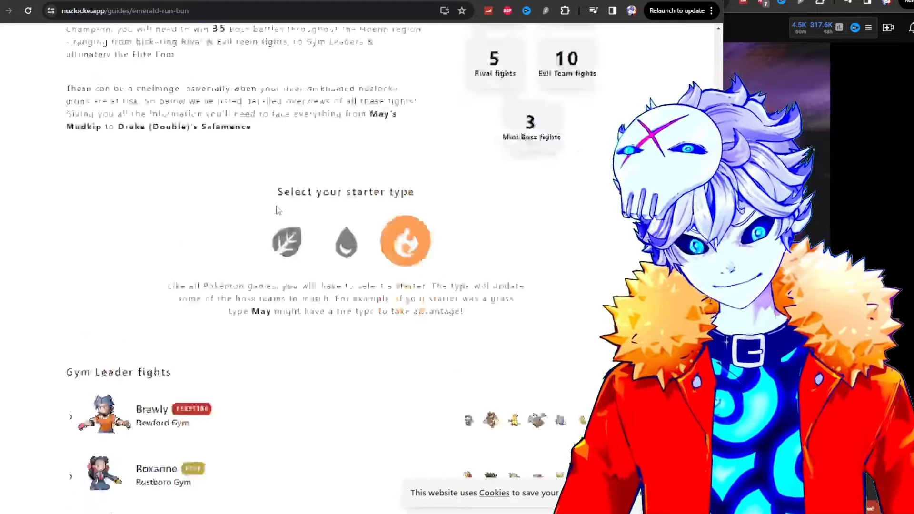
scroll(down, 3)
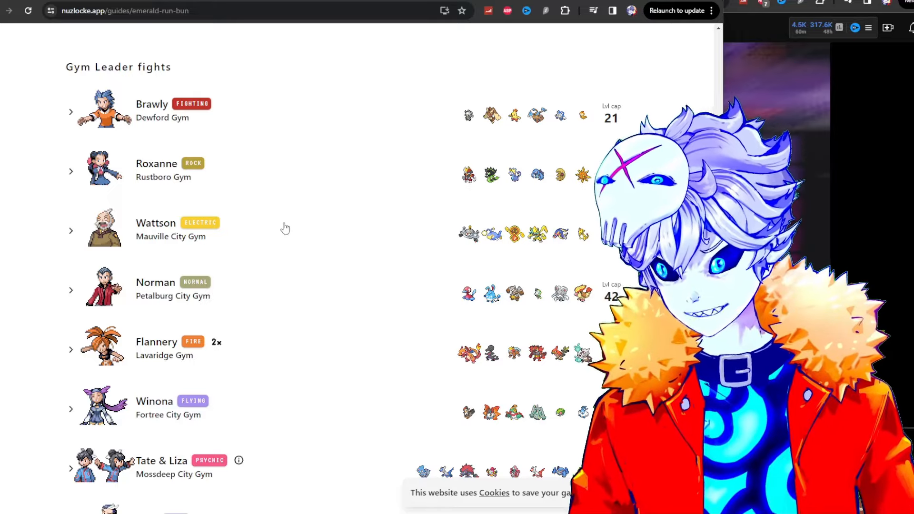
scroll(down, 3)
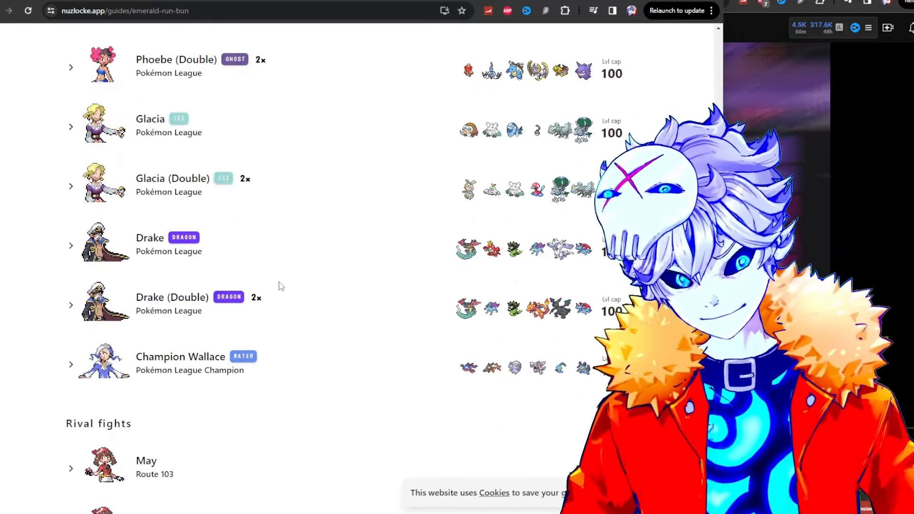
scroll(up, 3)
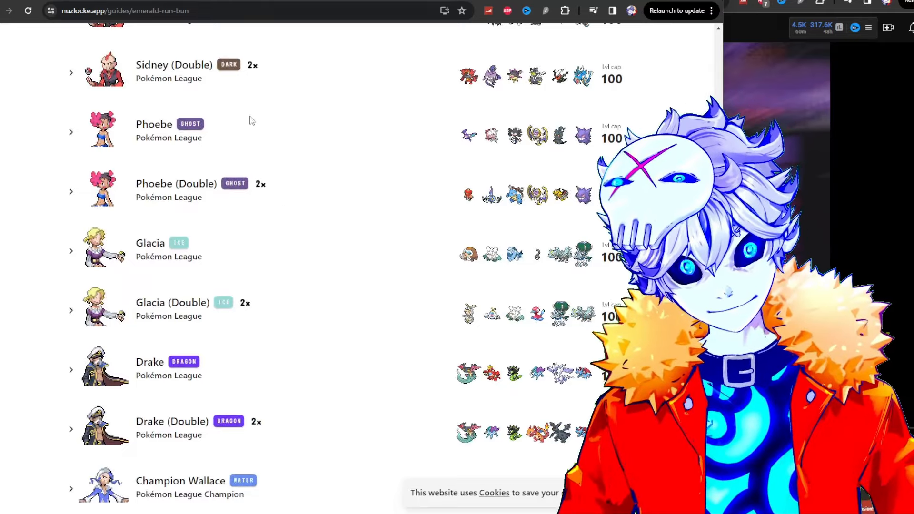
mouse_move(249, 279)
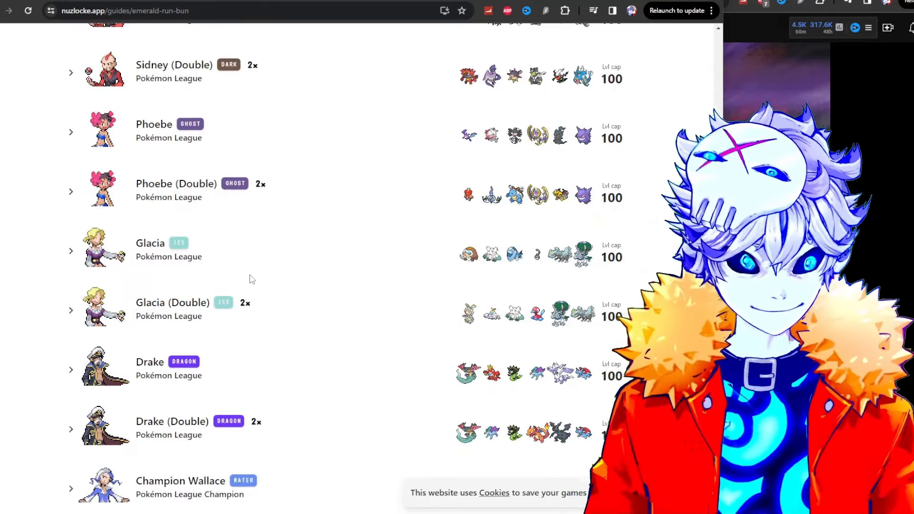
mouse_move(292, 335)
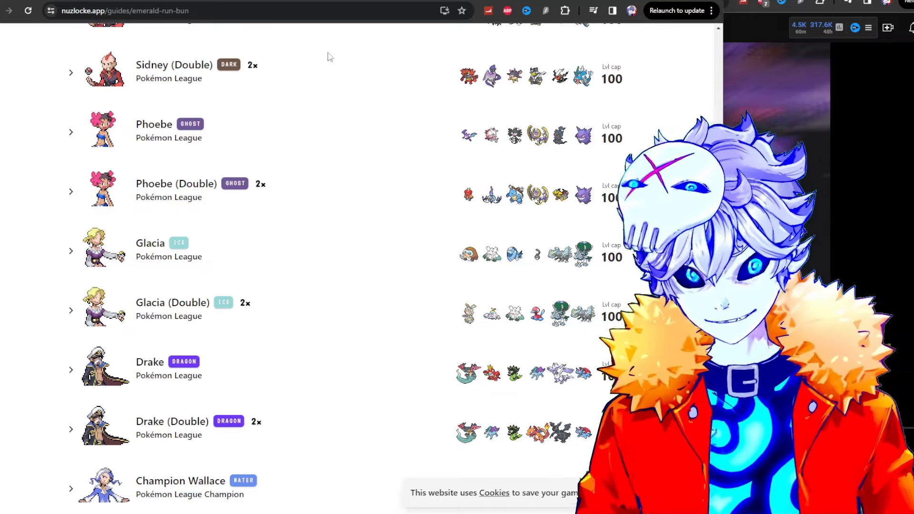
scroll(down, 3)
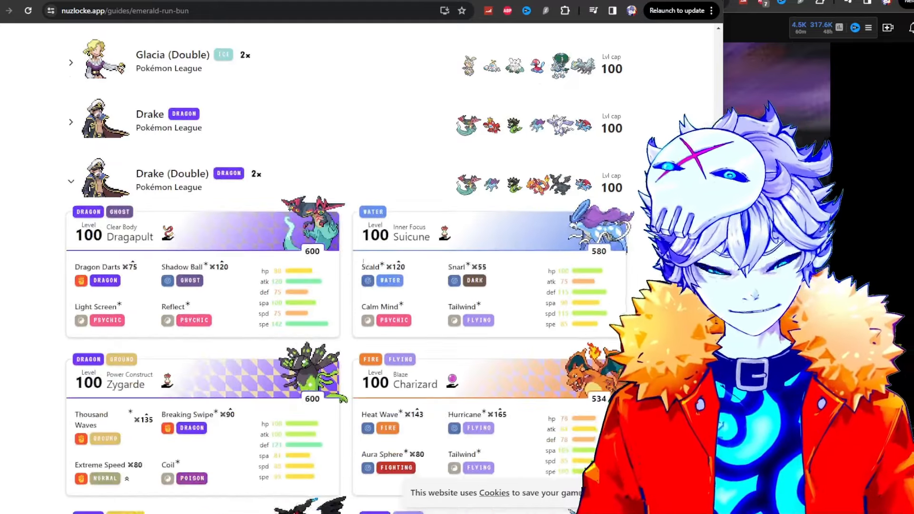
Scroll through the Drake (Double) team cards down to Glacia (Double)'s Magearna and Porygon2.
scroll(down, 3)
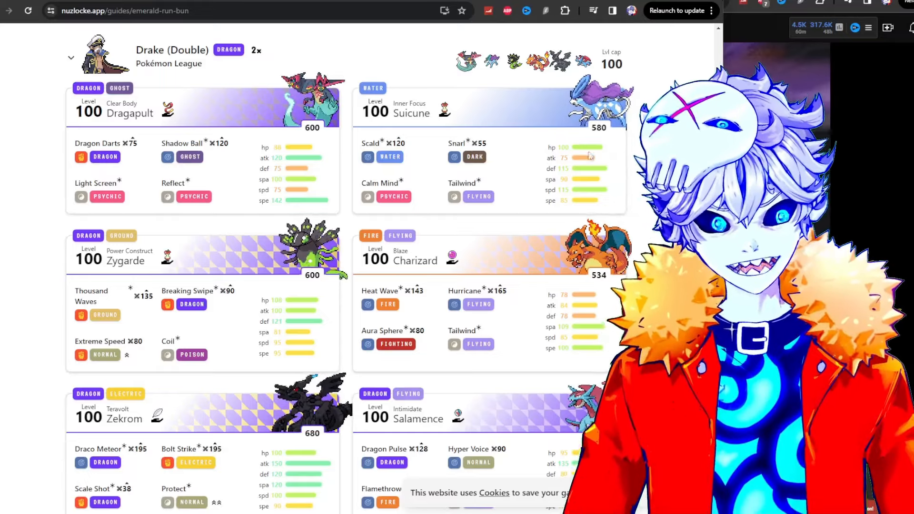
mouse_move(452, 258)
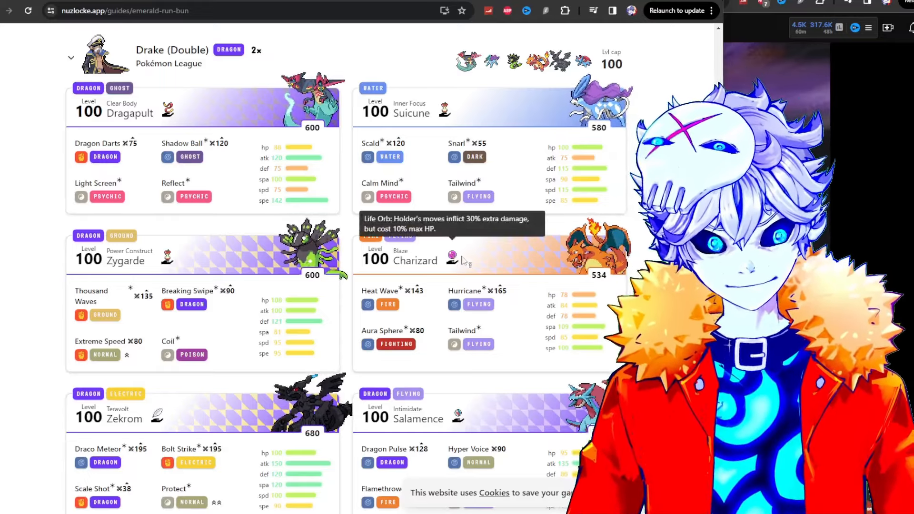
scroll(down, 3)
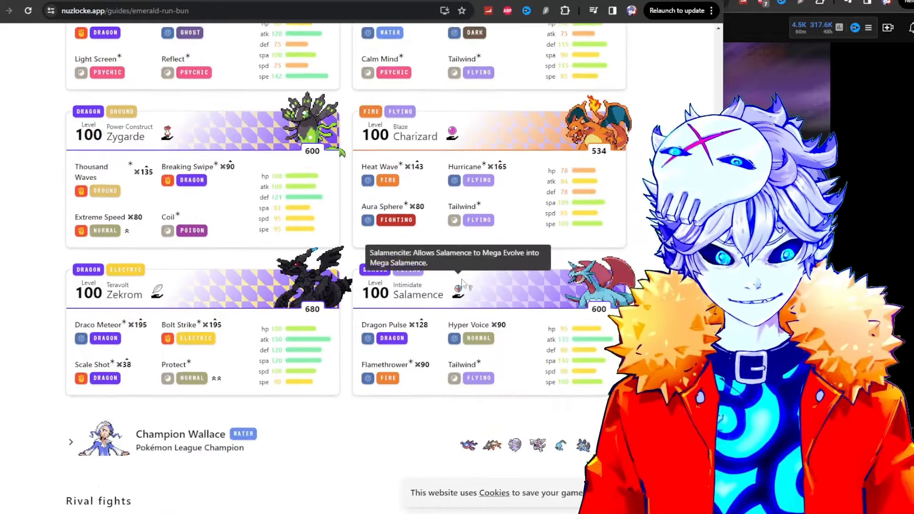
scroll(up, 3)
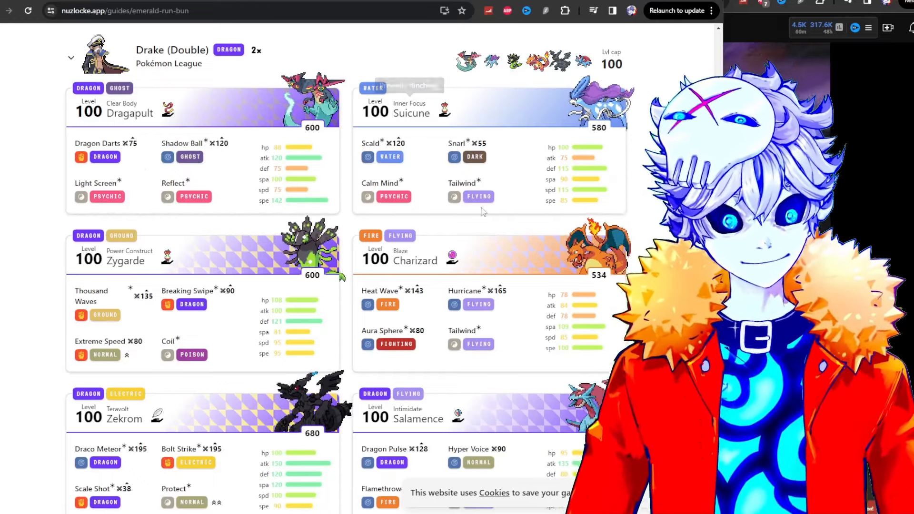
mouse_move(463, 183)
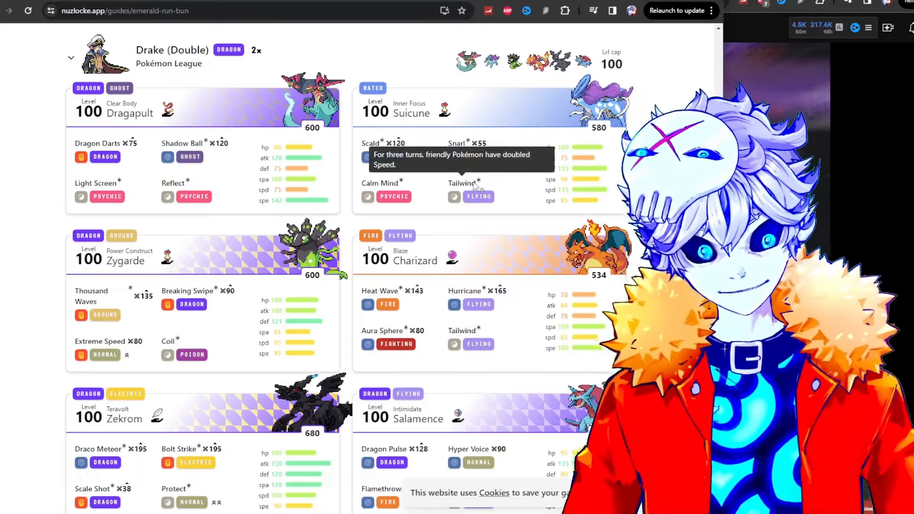
scroll(down, 3)
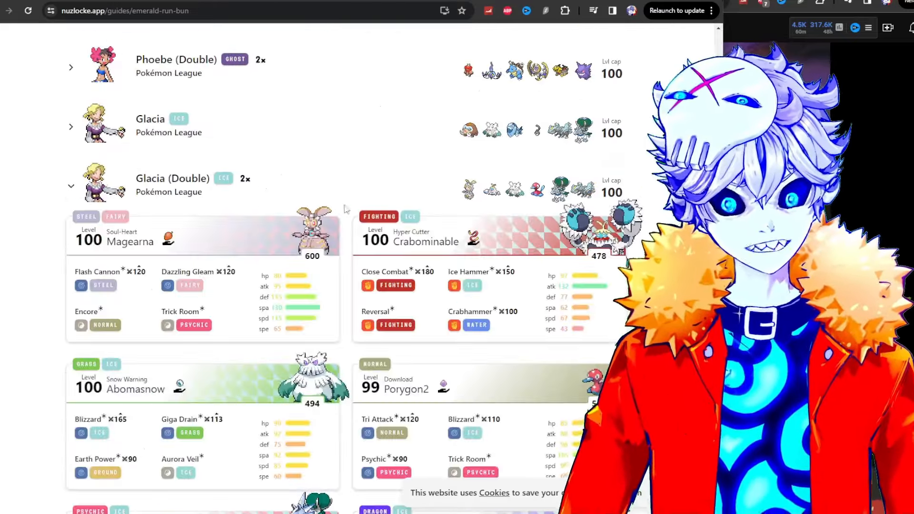
scroll(down, 3)
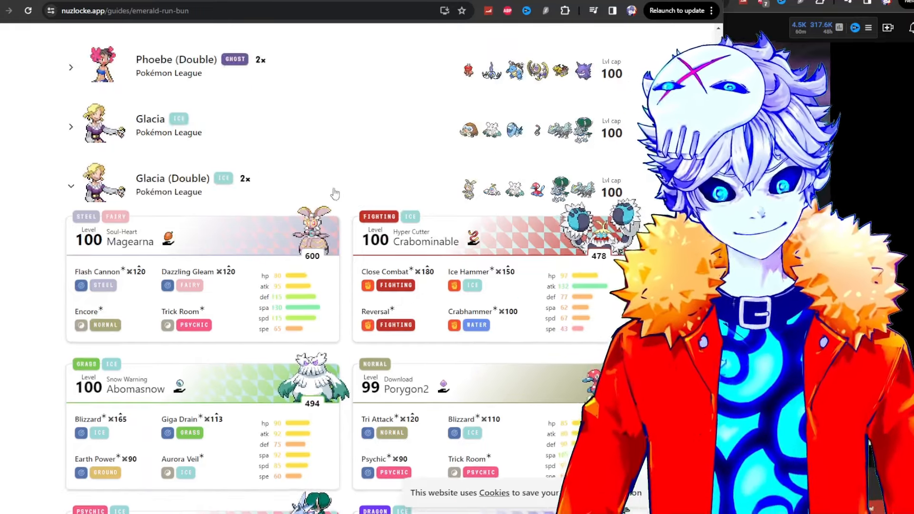
scroll(up, 3)
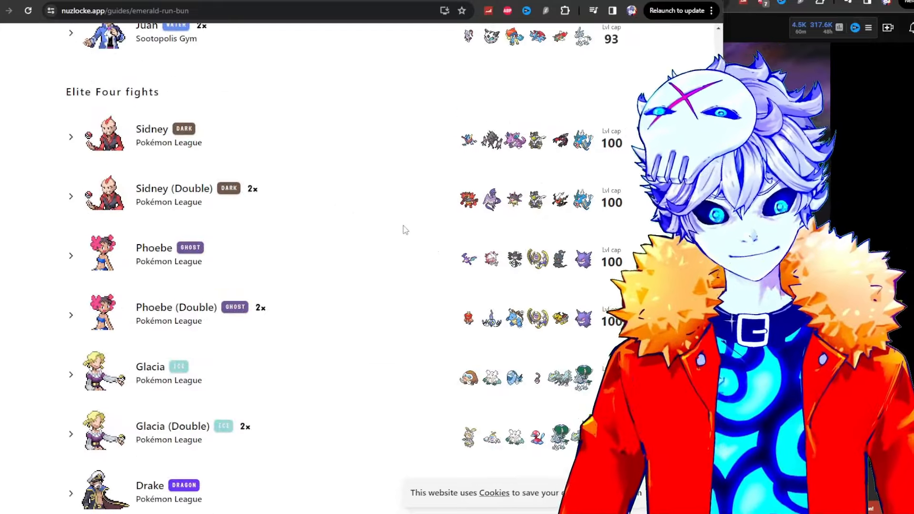
scroll(up, 3)
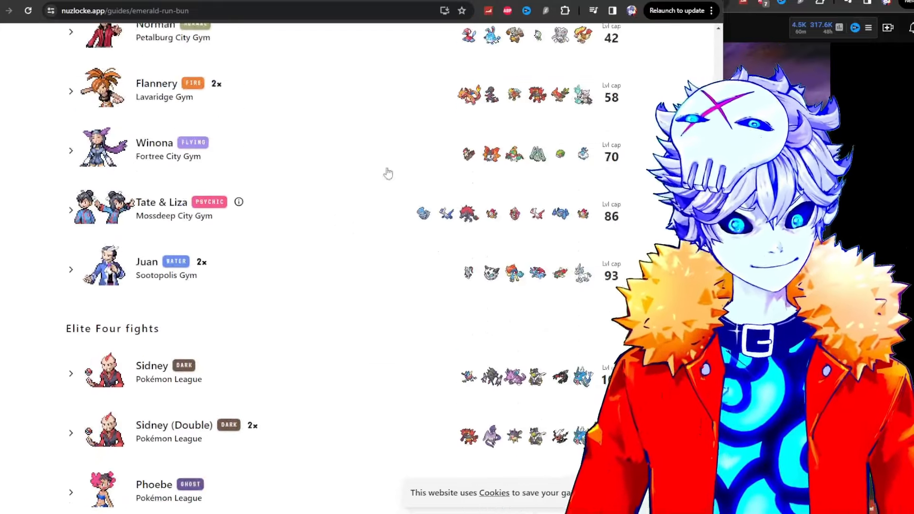
scroll(up, 3)
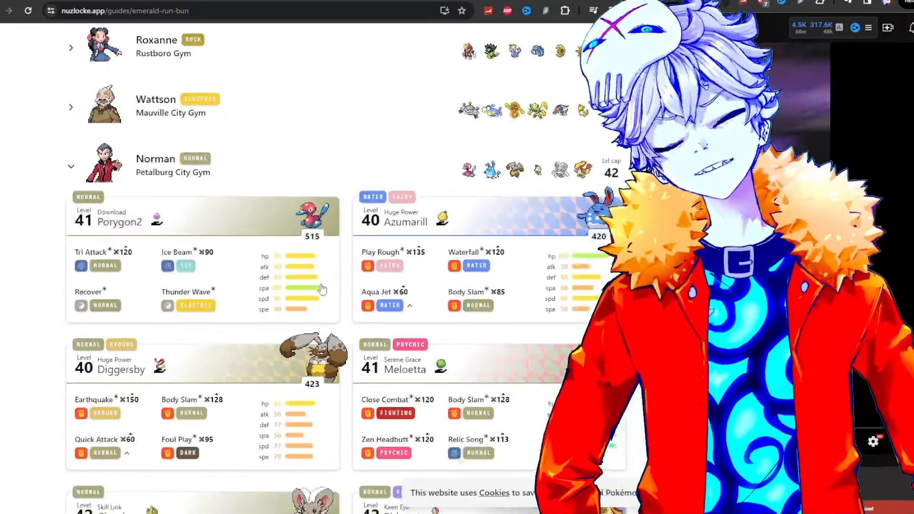
Scroll through Norman's Petalburg Gym team from Porygon2 down to Cinccino and Pidgeot.
scroll(down, 3)
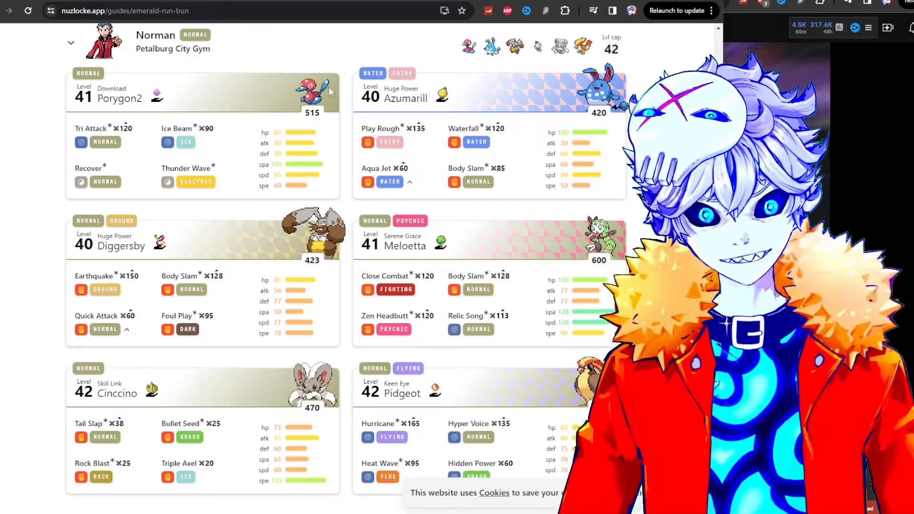
mouse_move(156, 96)
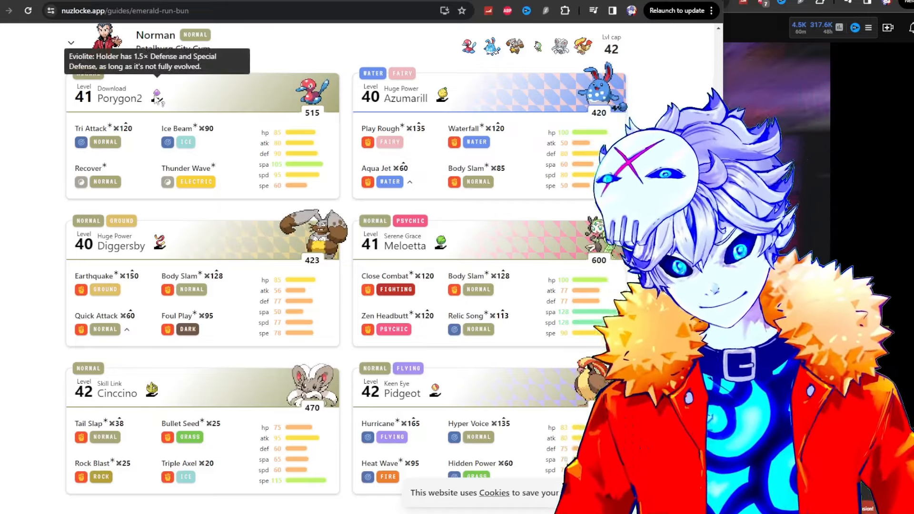
mouse_move(170, 172)
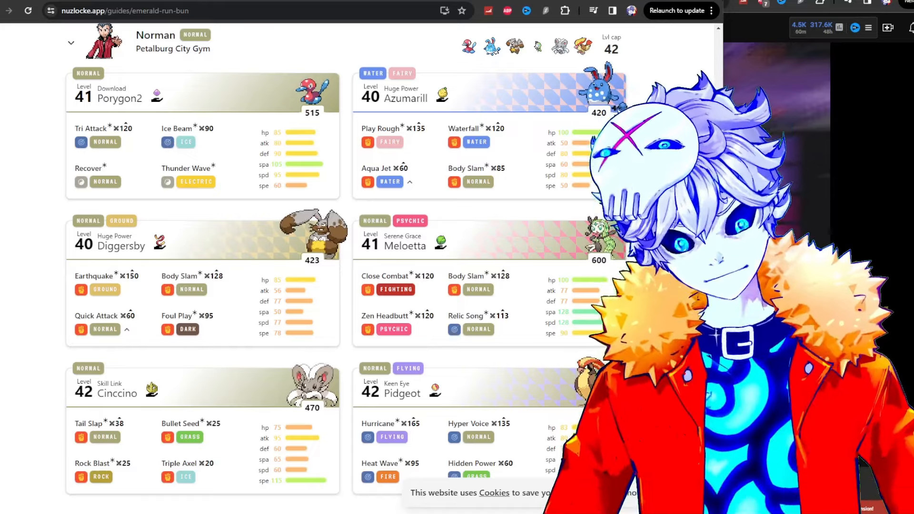
mouse_move(435, 392)
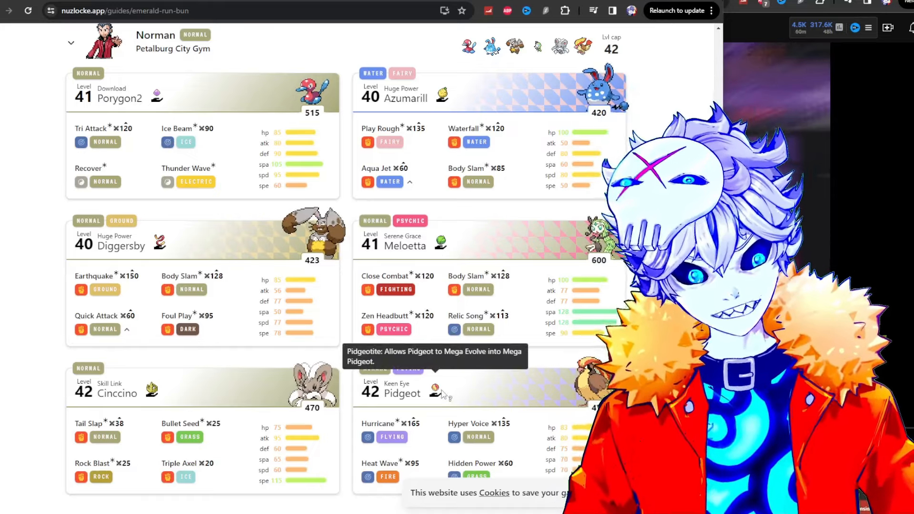
scroll(down, 3)
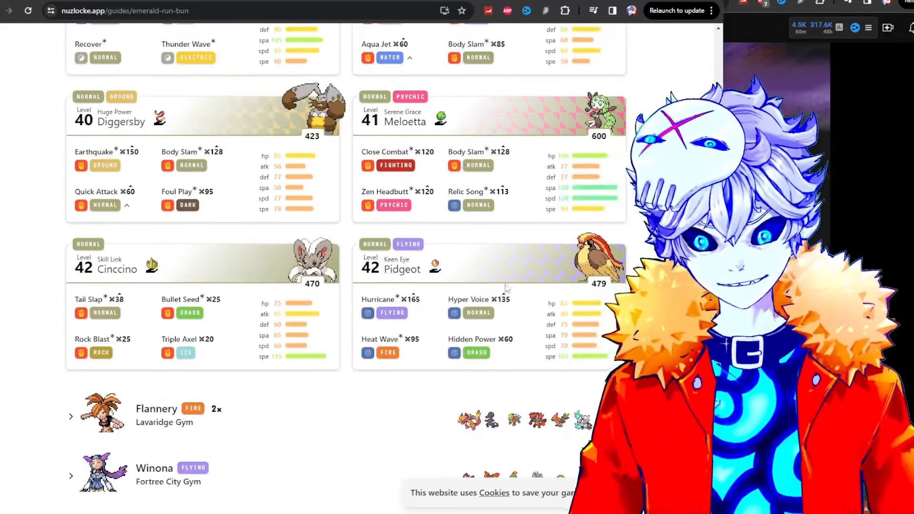
scroll(up, 3)
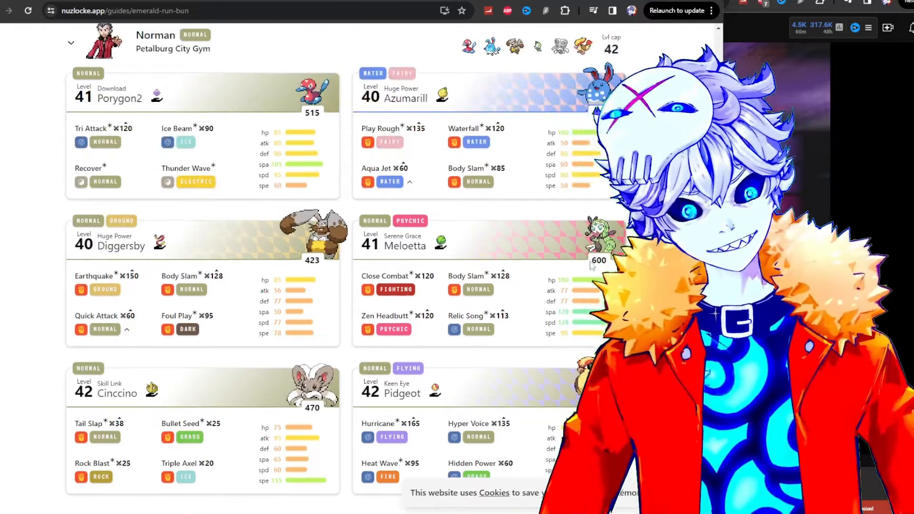
mouse_move(126, 245)
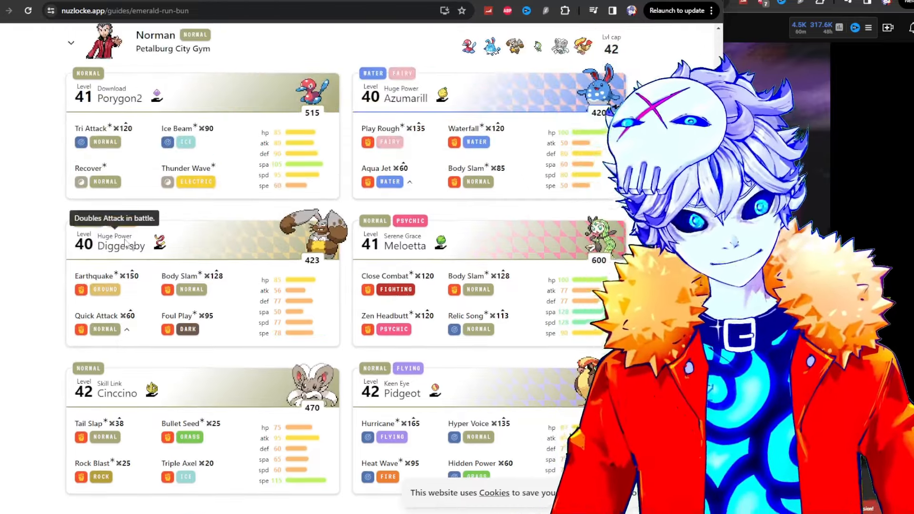
mouse_move(401, 89)
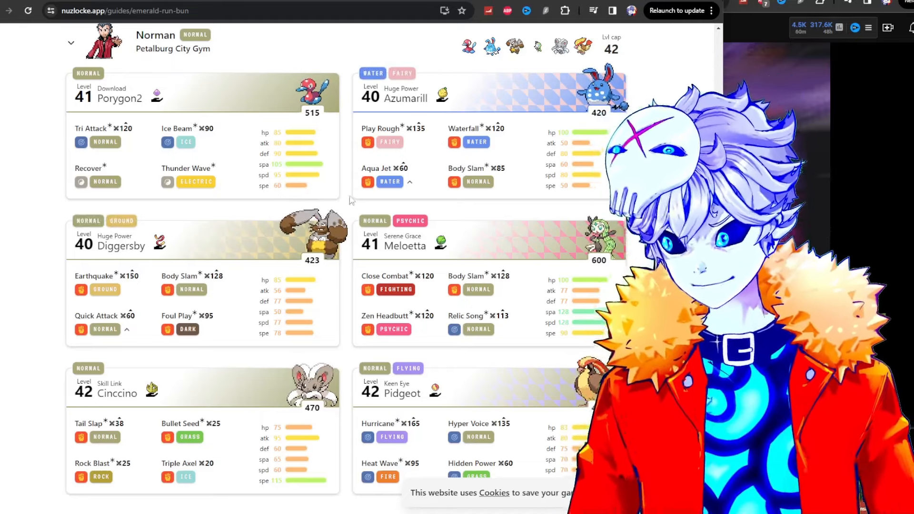
scroll(down, 3)
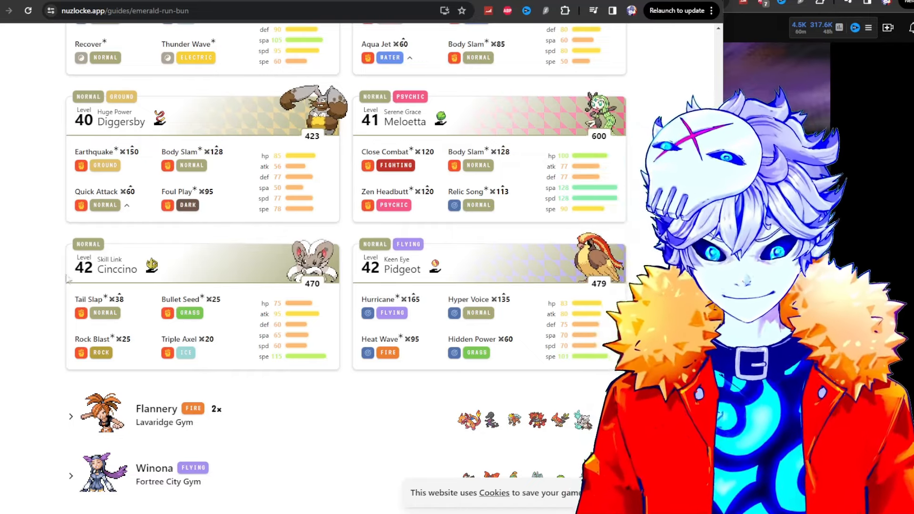
mouse_move(150, 266)
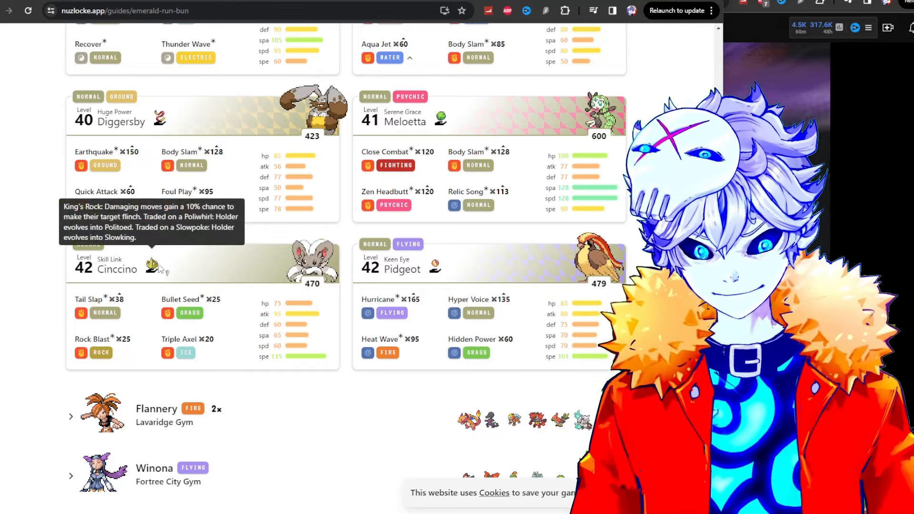
mouse_move(20, 276)
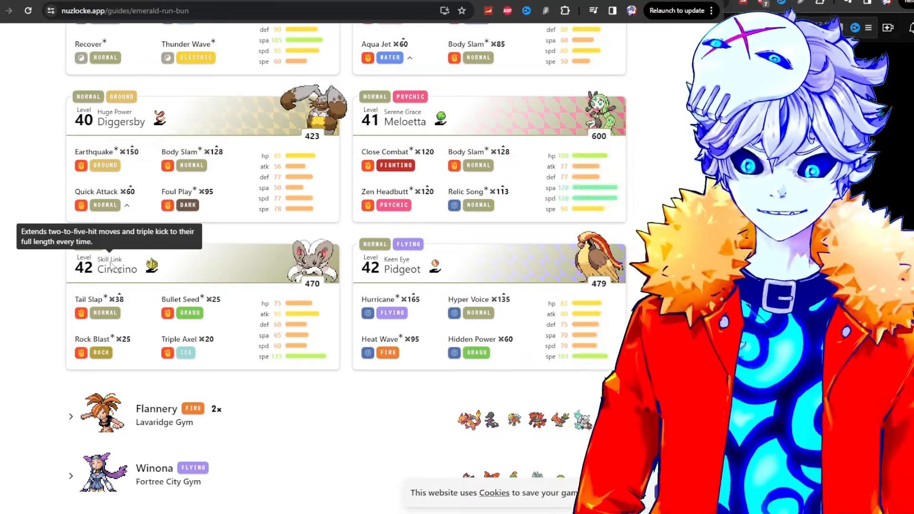
mouse_move(56, 295)
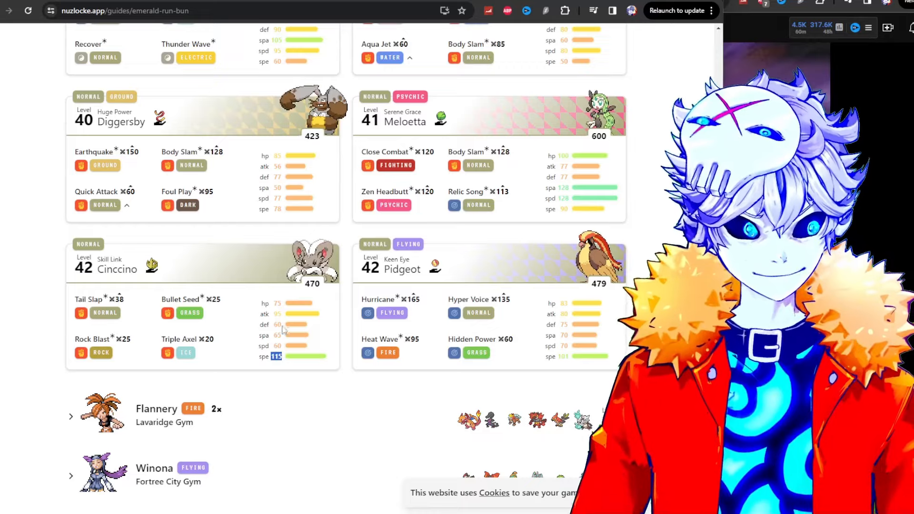
mouse_move(580, 362)
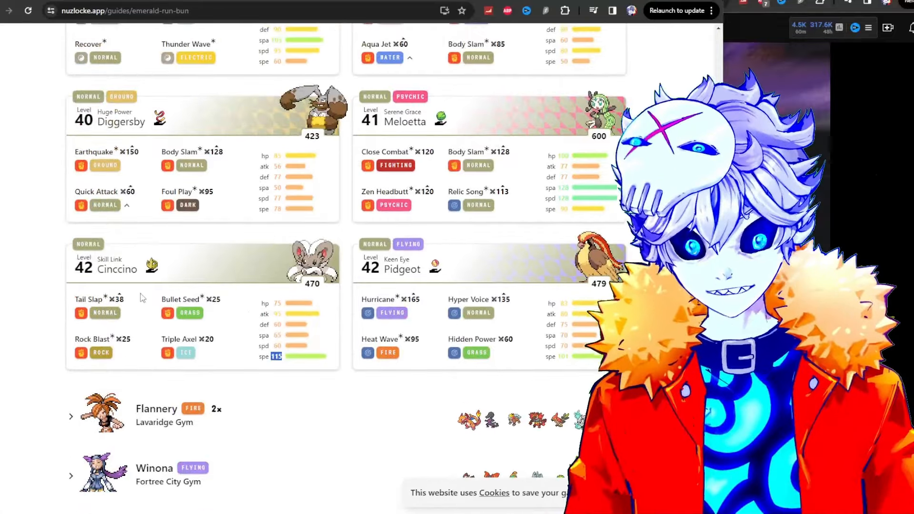
mouse_move(90, 299)
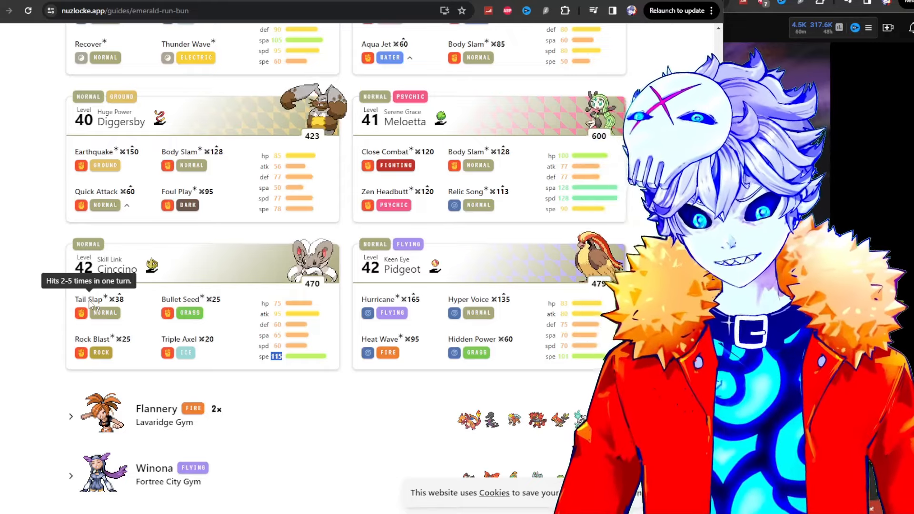
mouse_move(155, 285)
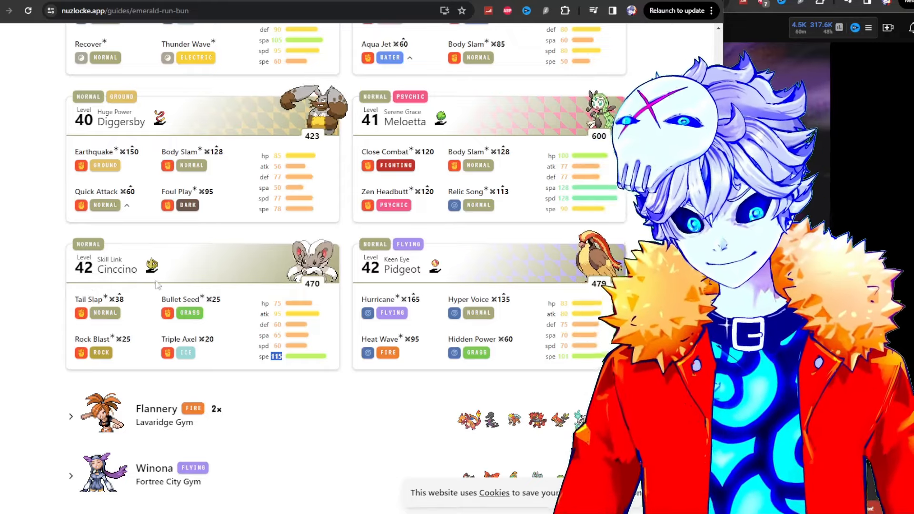
mouse_move(150, 266)
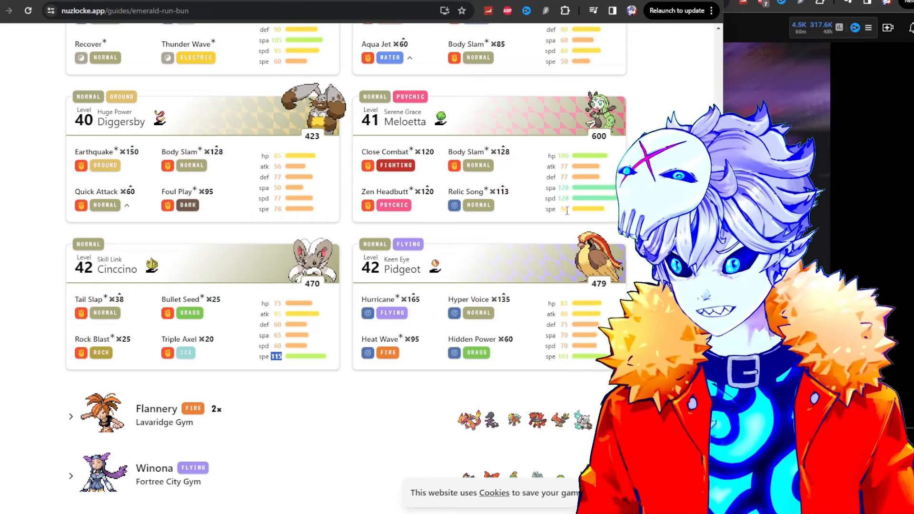
Scroll past Norman's team, then seek the YouTube 'Male vs Female Flirting' video to about 1:12.
scroll(down, 3)
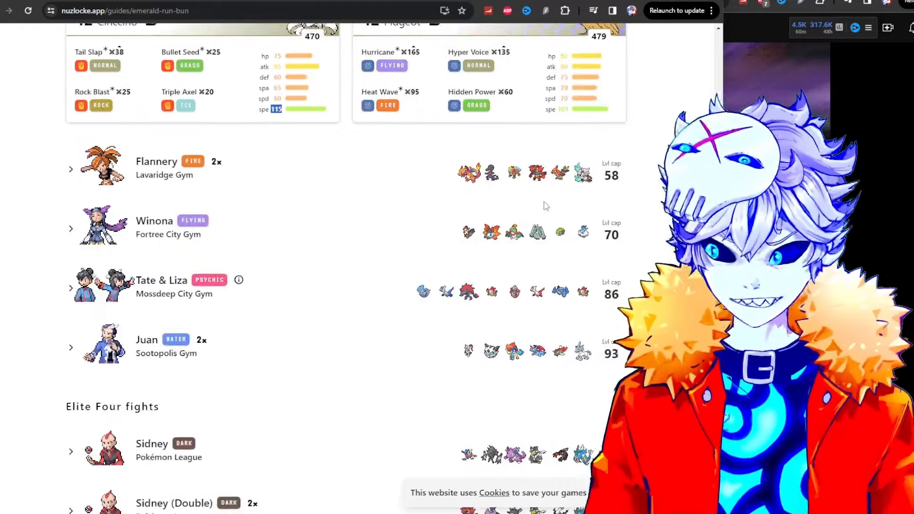
scroll(down, 3)
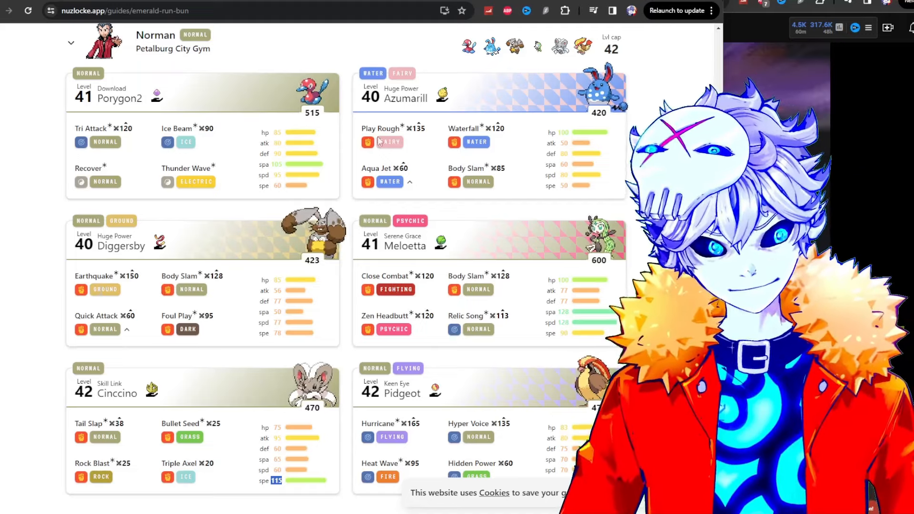
scroll(down, 3)
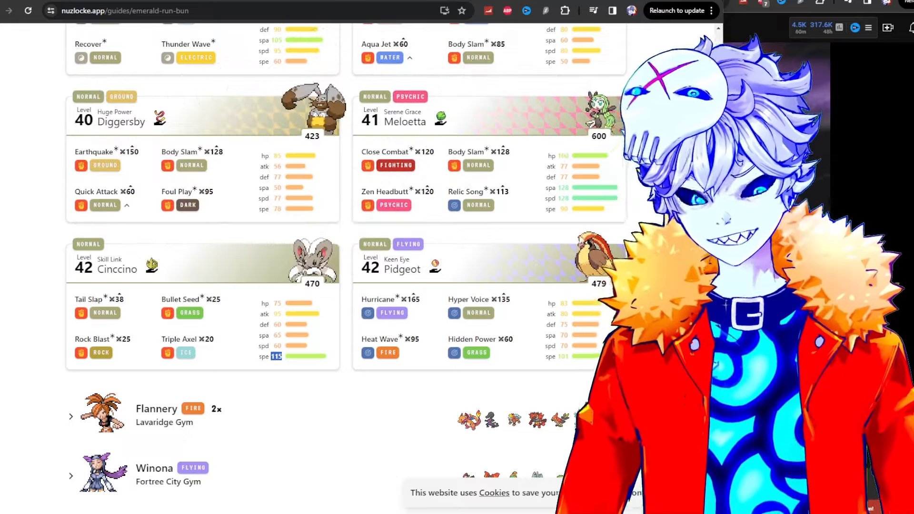
scroll(up, 3)
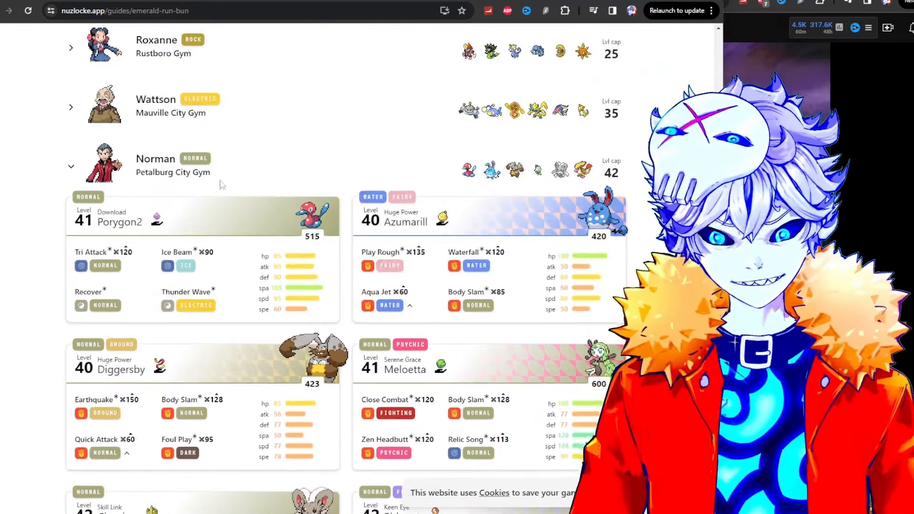
scroll(down, 3)
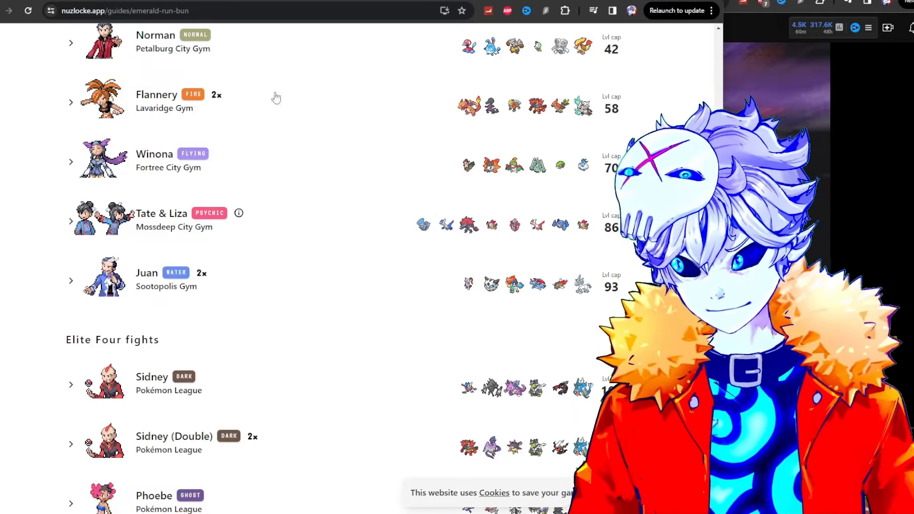
mouse_move(280, 74)
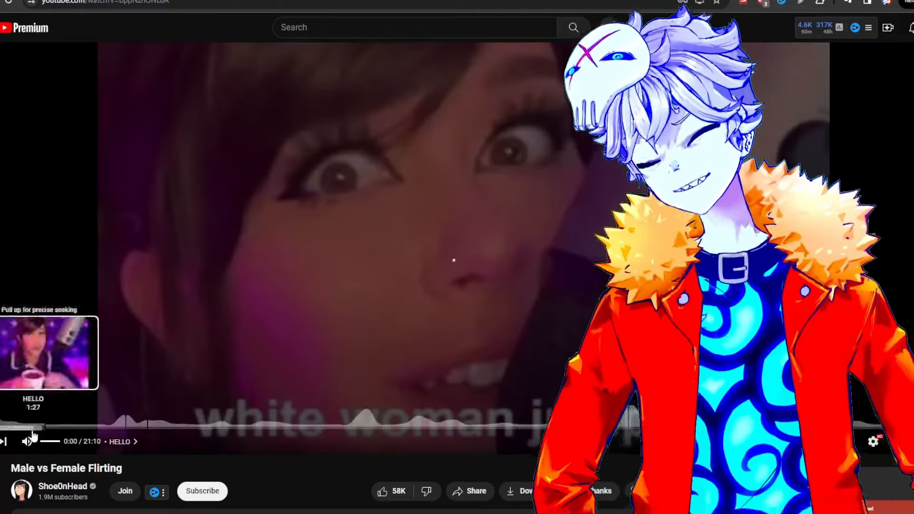
click(22, 427)
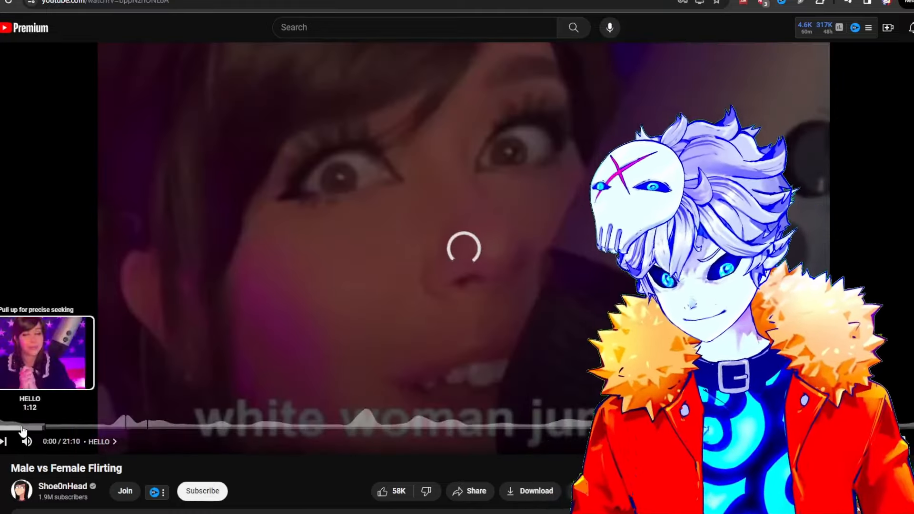